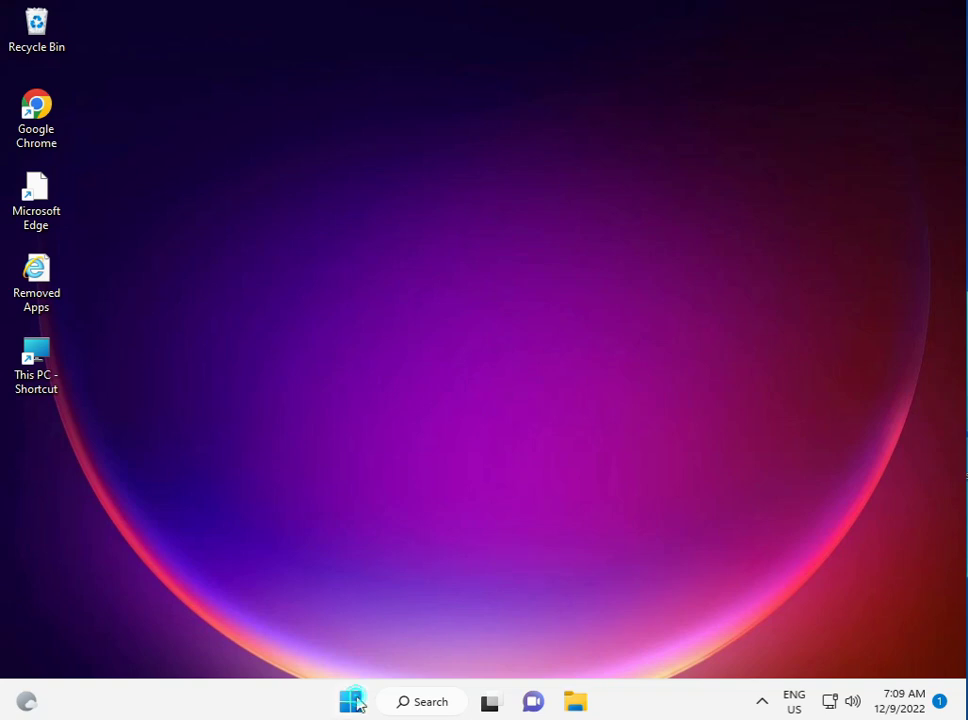
- Search Start for cmd and launch Command Prompt as administrator
click(352, 700)
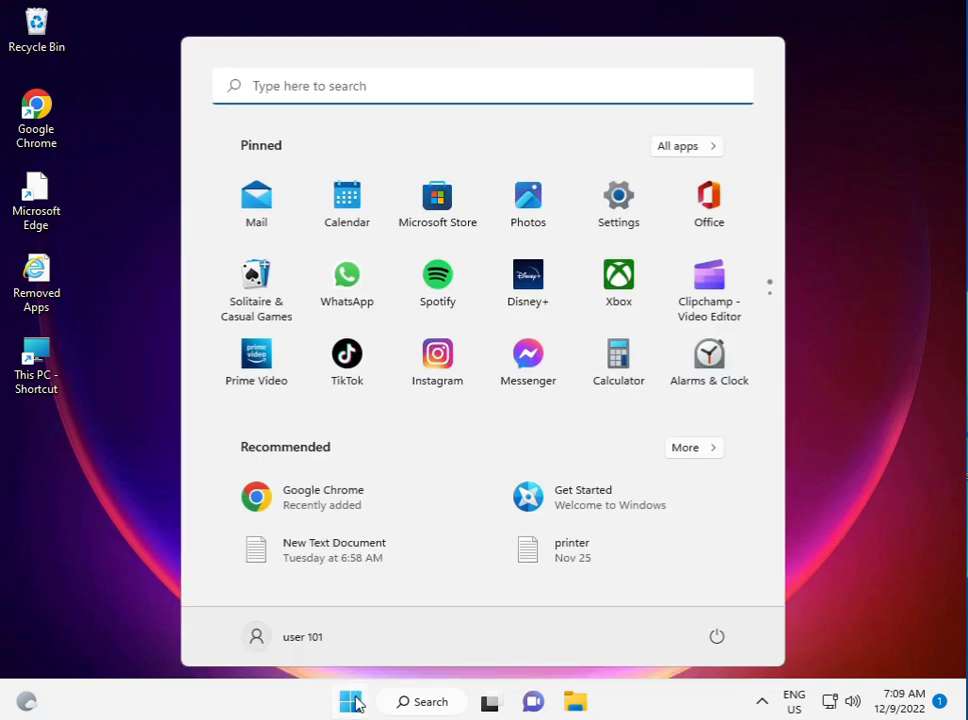
click(352, 700)
text(cmd)
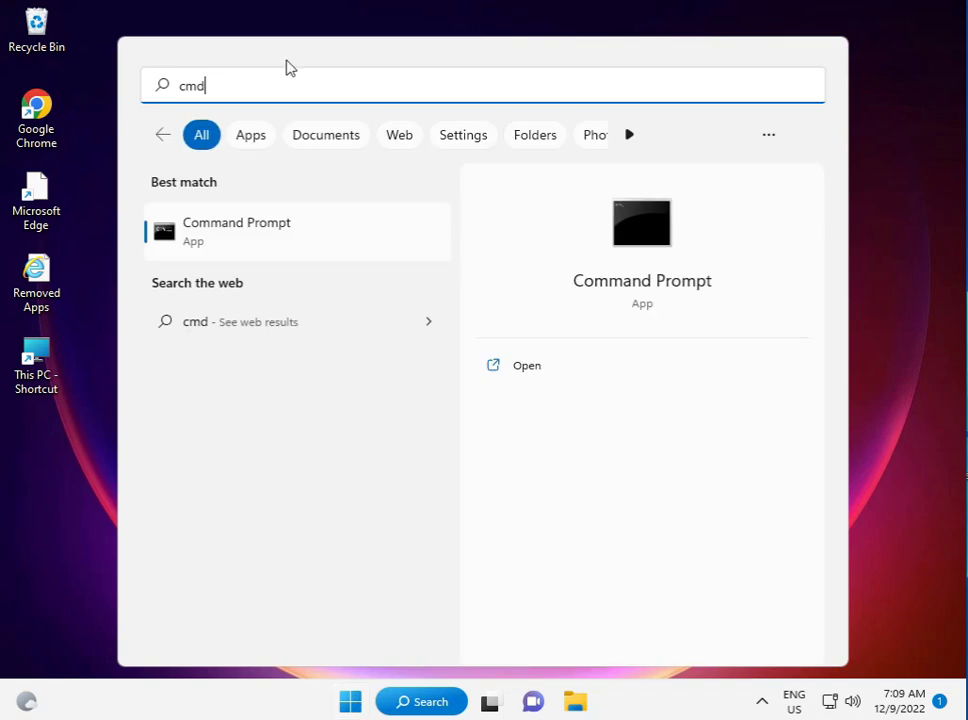
right_click(236, 230)
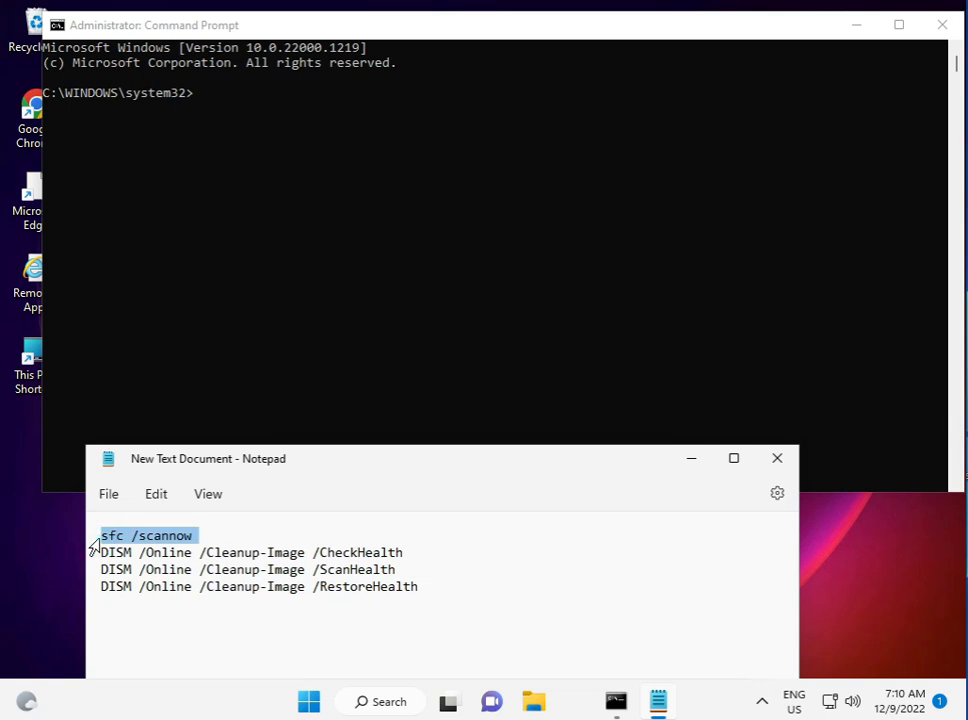
- Select the DISM repair command lines from the Notepad list to run them in the elevated prompt
click(100, 568)
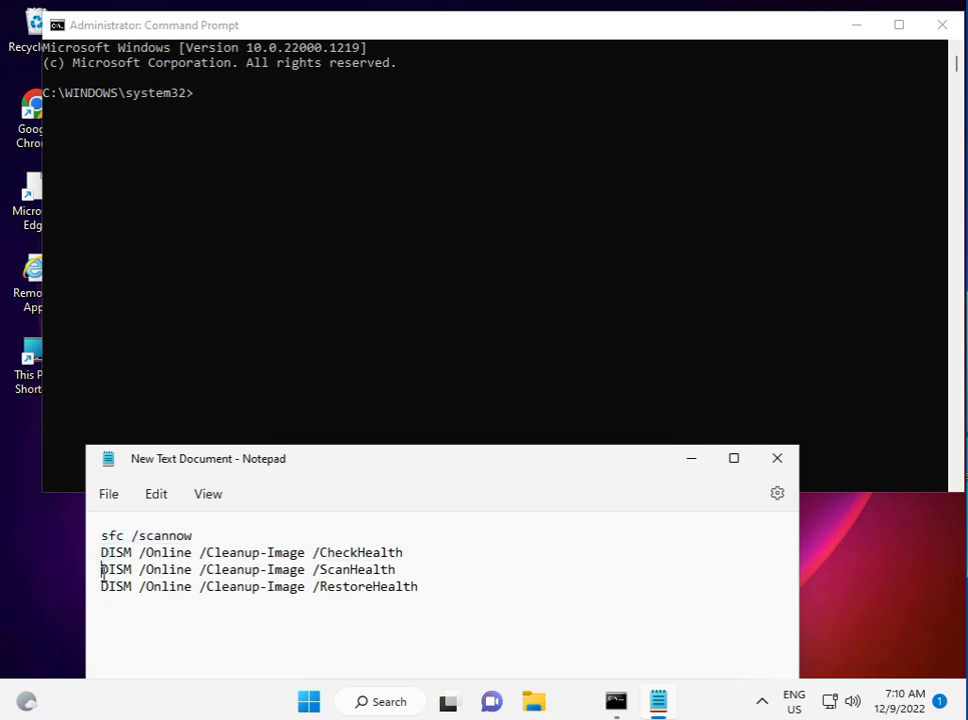
triple_click(260, 586)
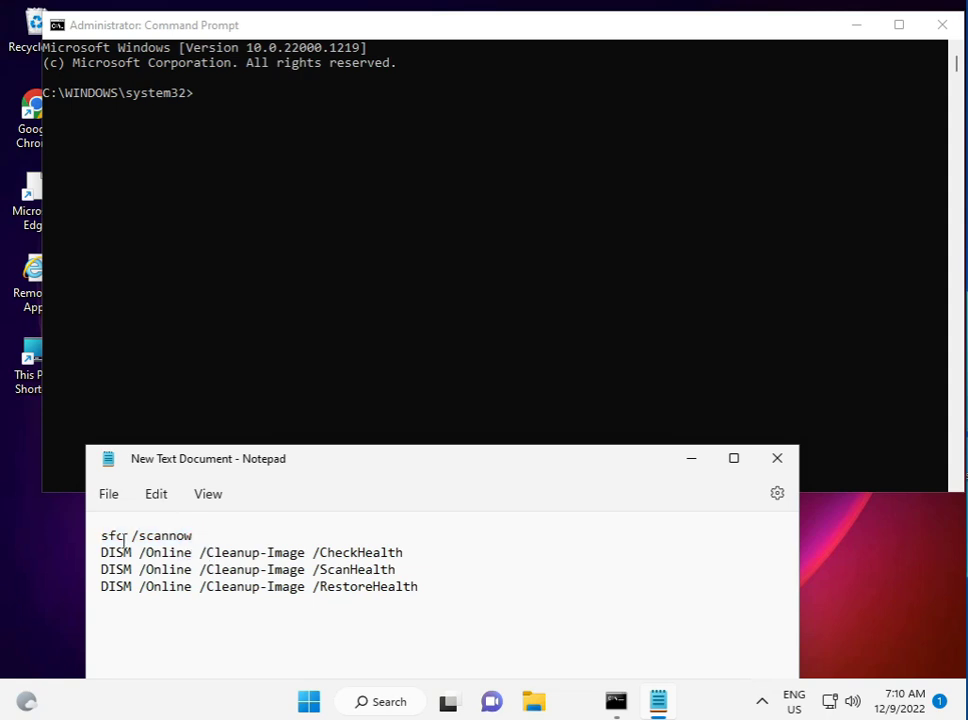
double_click(144, 536)
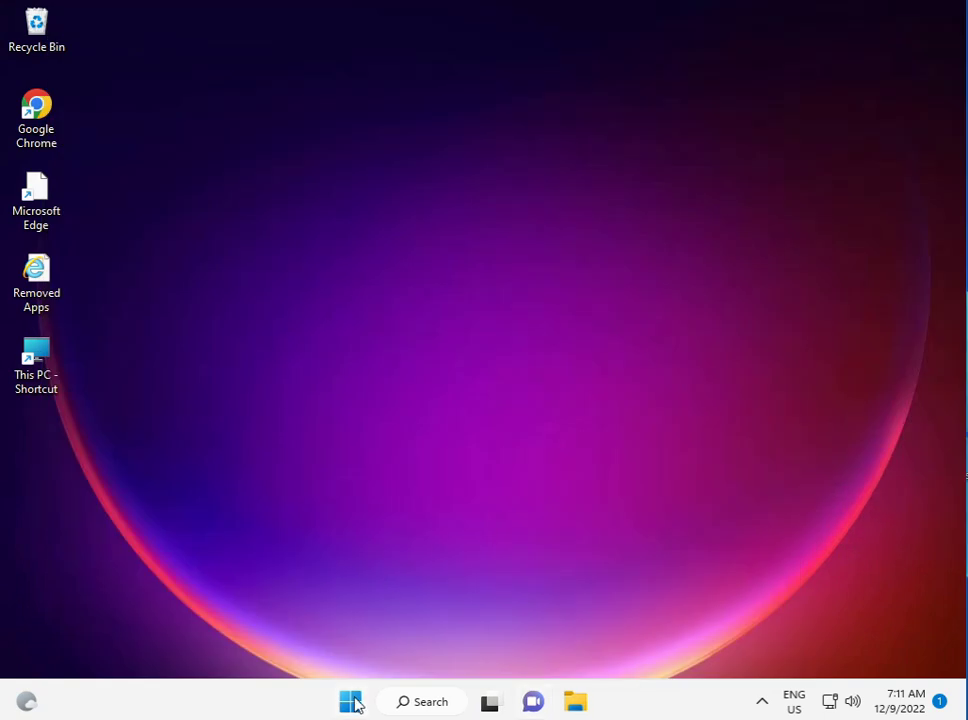
- Search Start for 'services' and launch the Services app as administrator
click(350, 700)
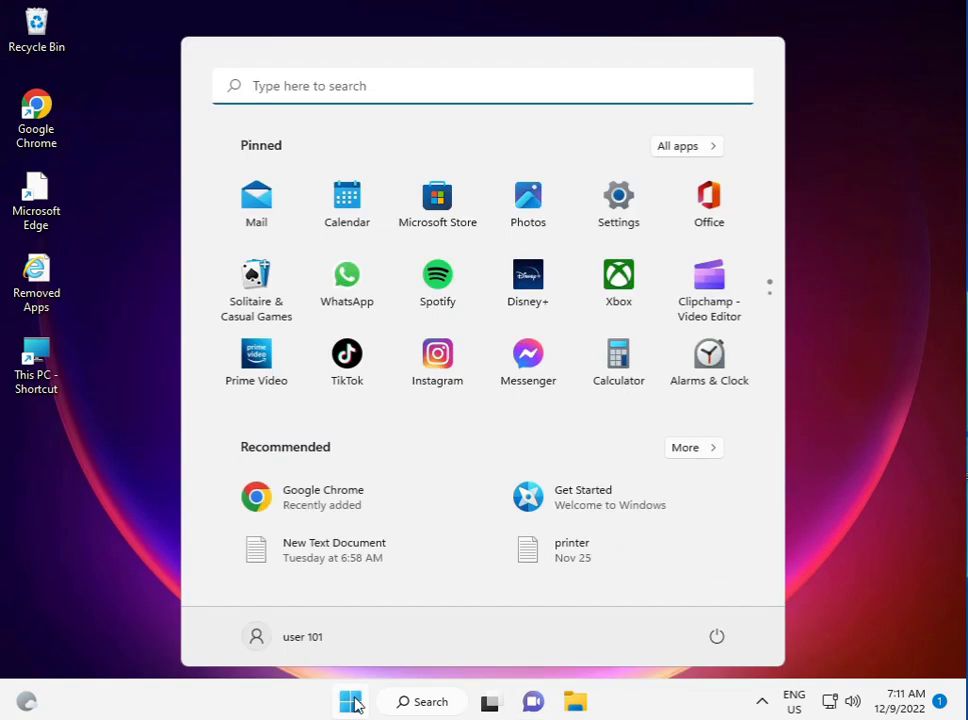
text(services)
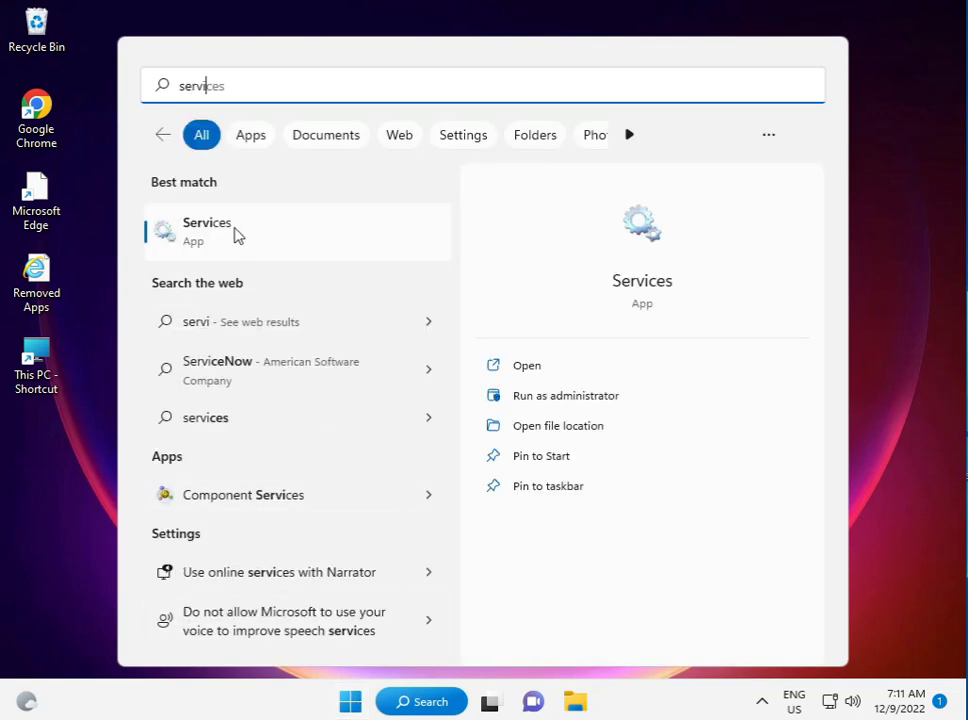
right_click(208, 230)
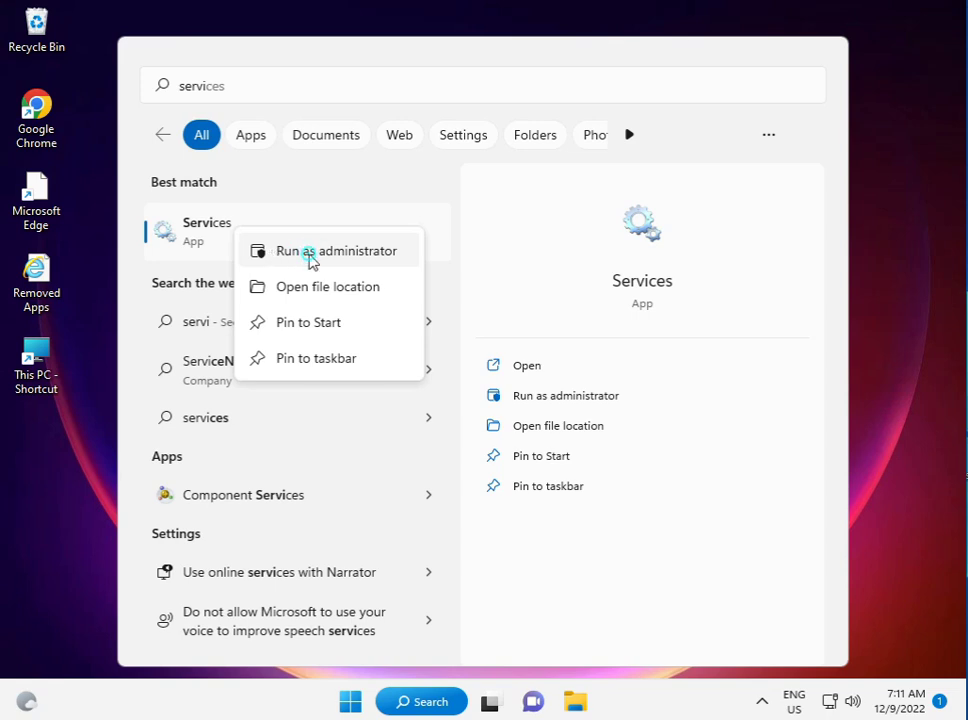
click(338, 252)
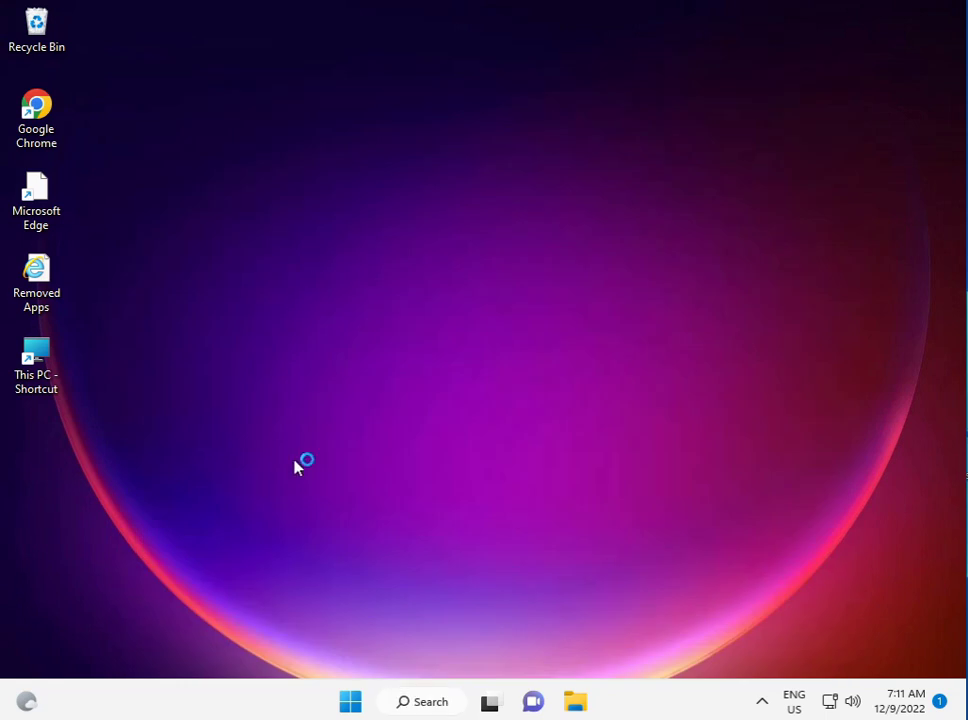
mouse_move(340, 452)
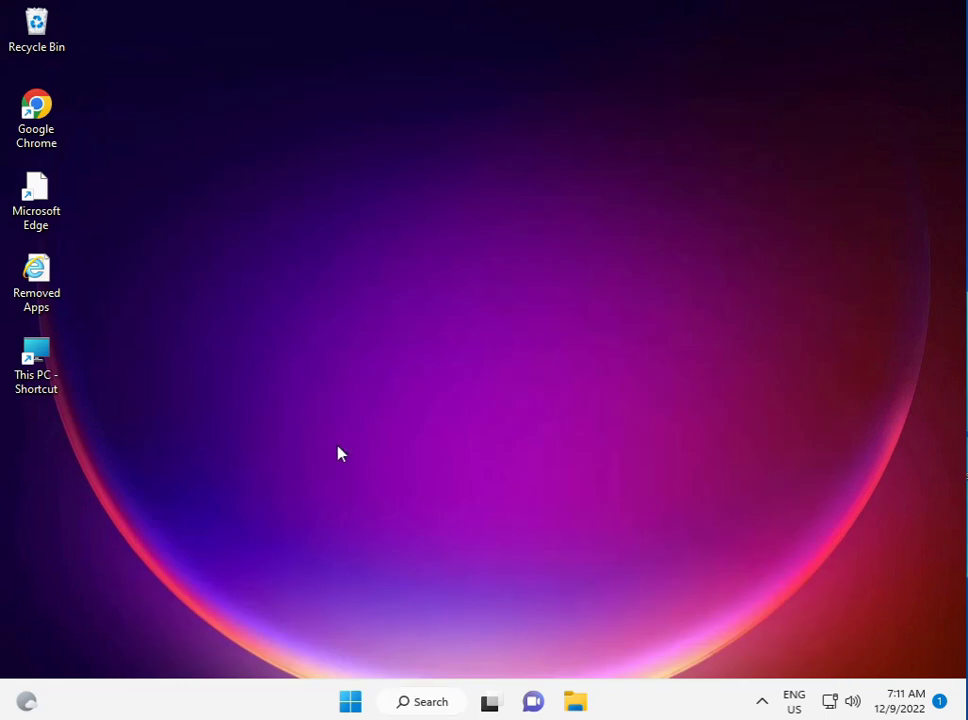
mouse_move(706, 644)
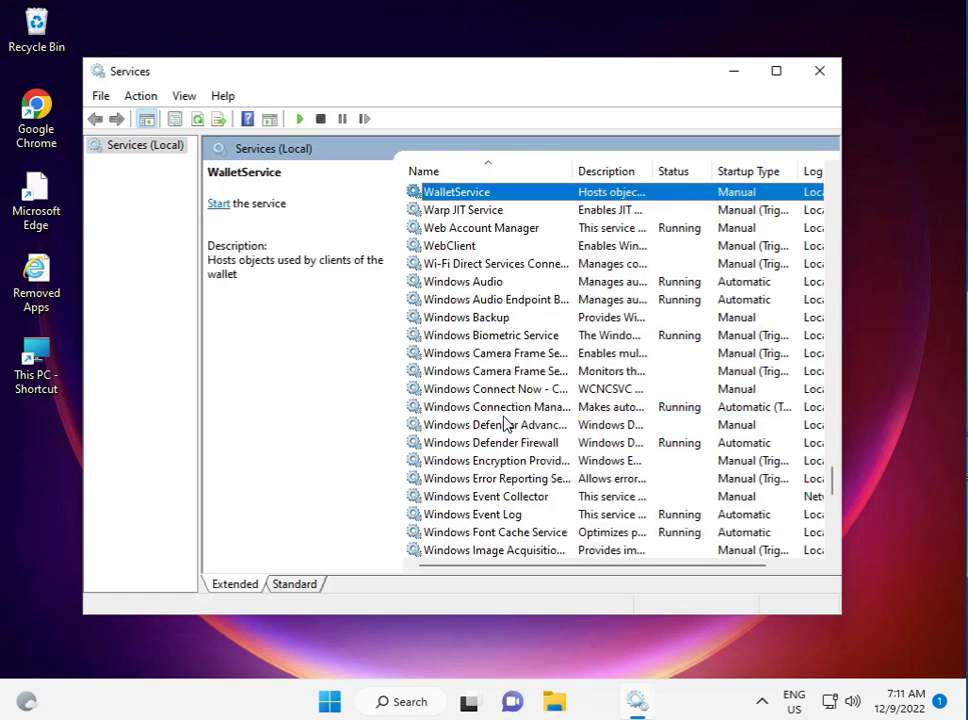
- Scroll the Services list down to Windows Update and select it
scroll(down, 3)
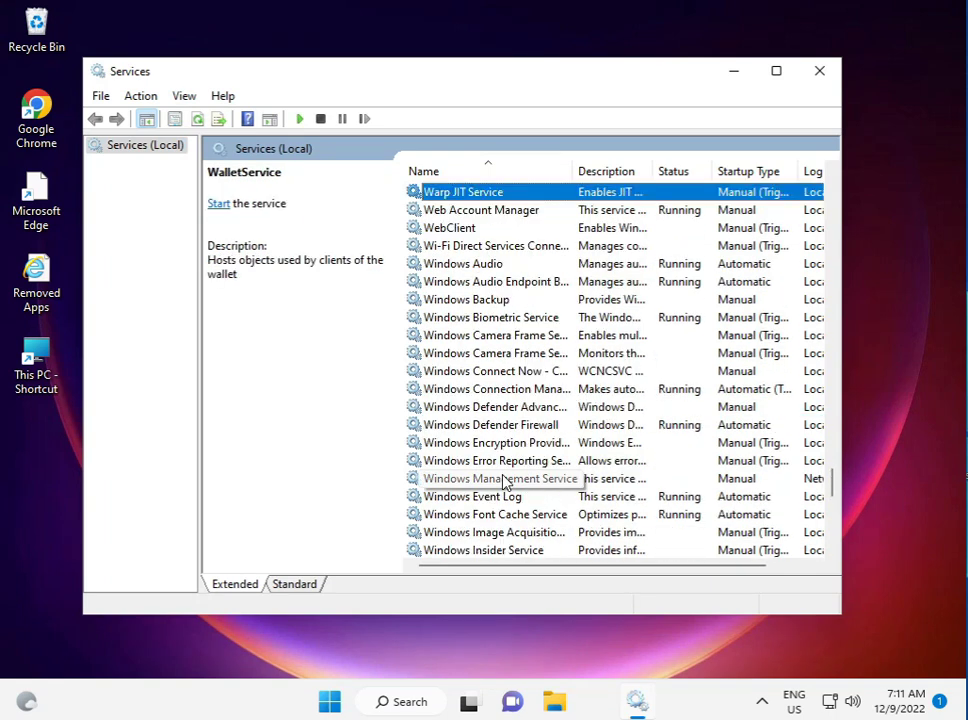
scroll(down, 3)
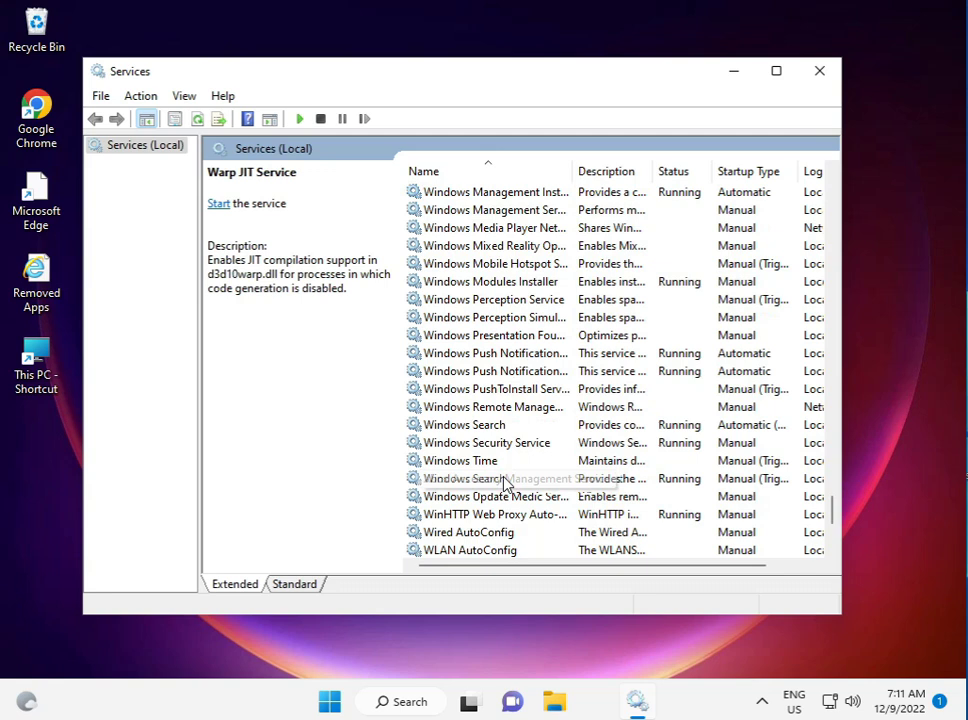
click(466, 532)
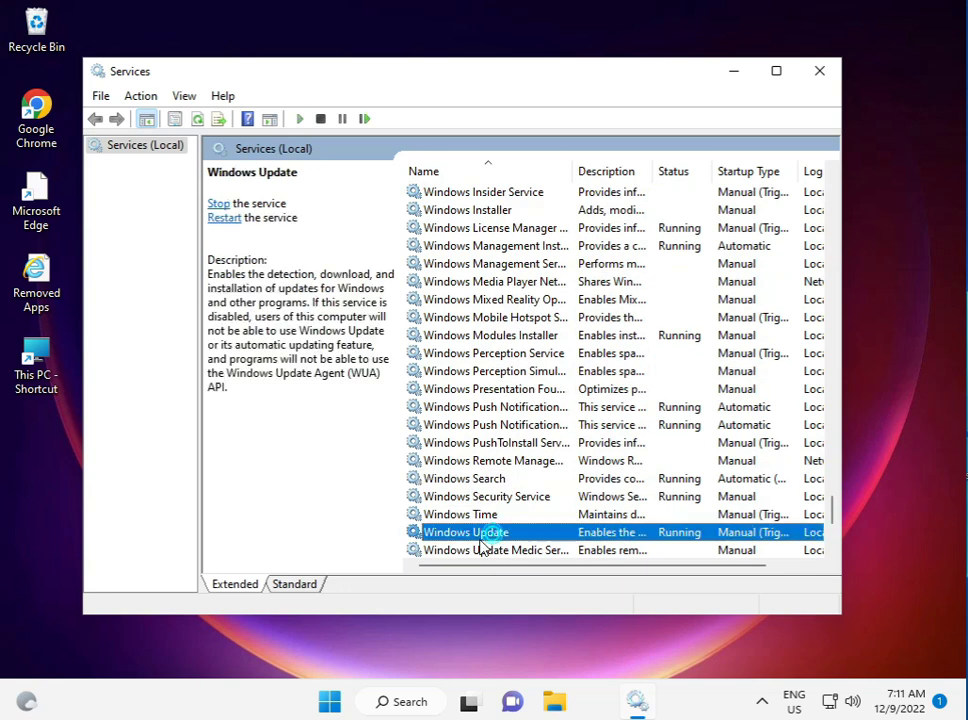
mouse_move(490, 532)
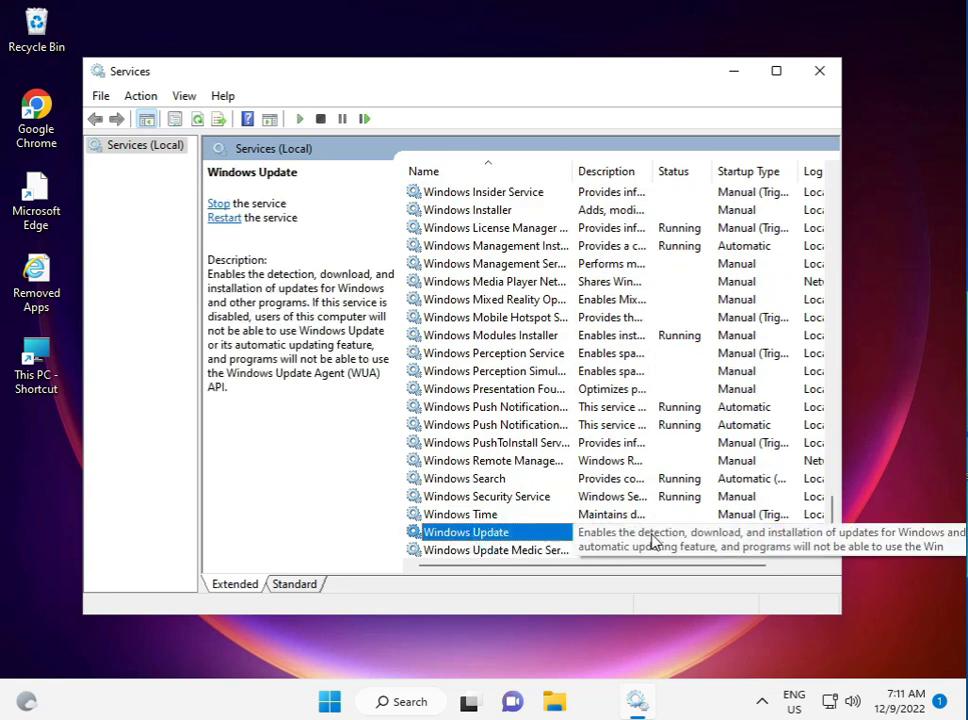
mouse_move(660, 544)
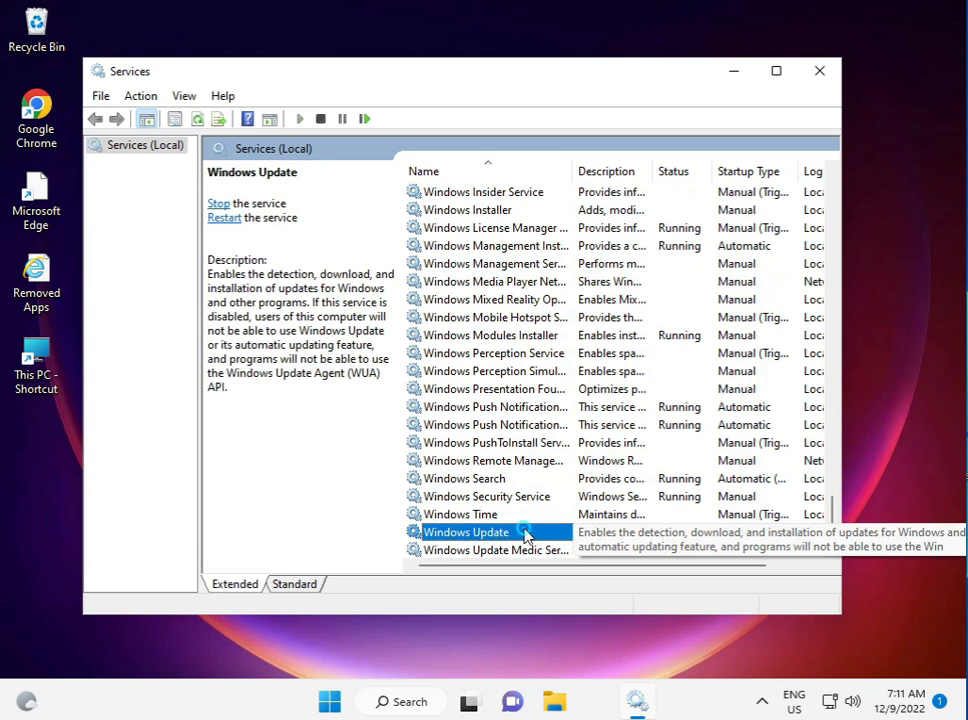
- Set Windows Update's startup type to Automatic, restart the service, and close Services
double_click(468, 532)
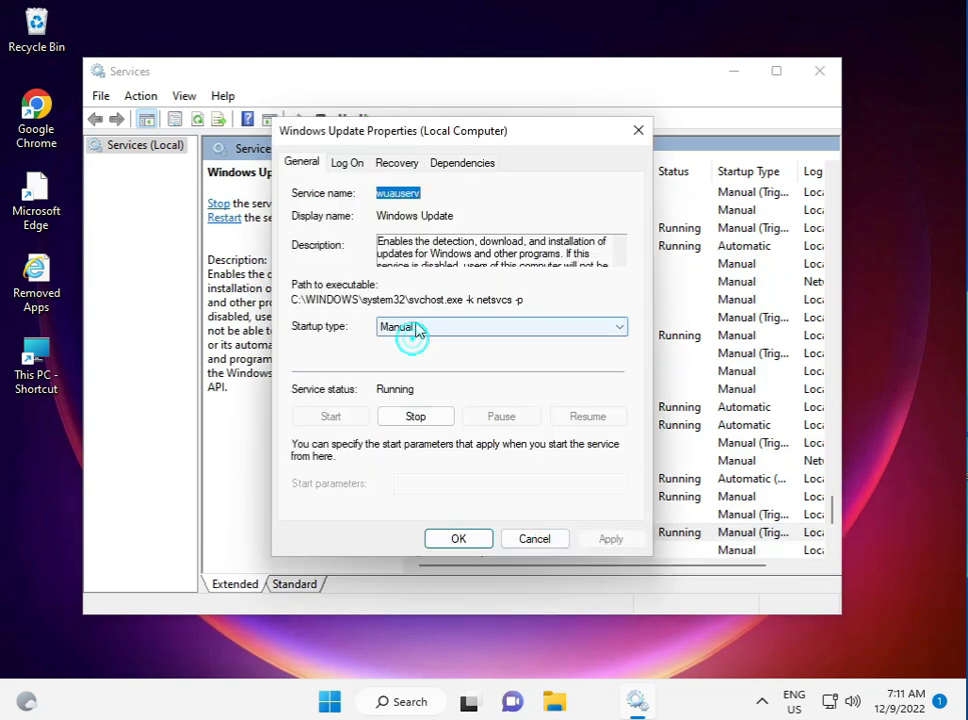
click(500, 326)
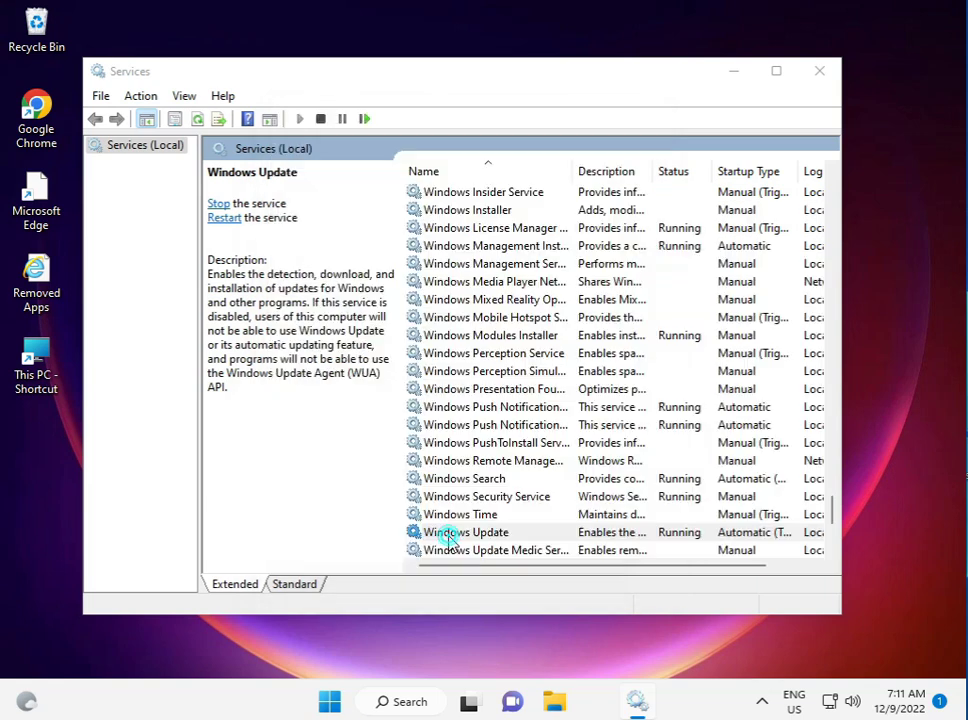
click(466, 532)
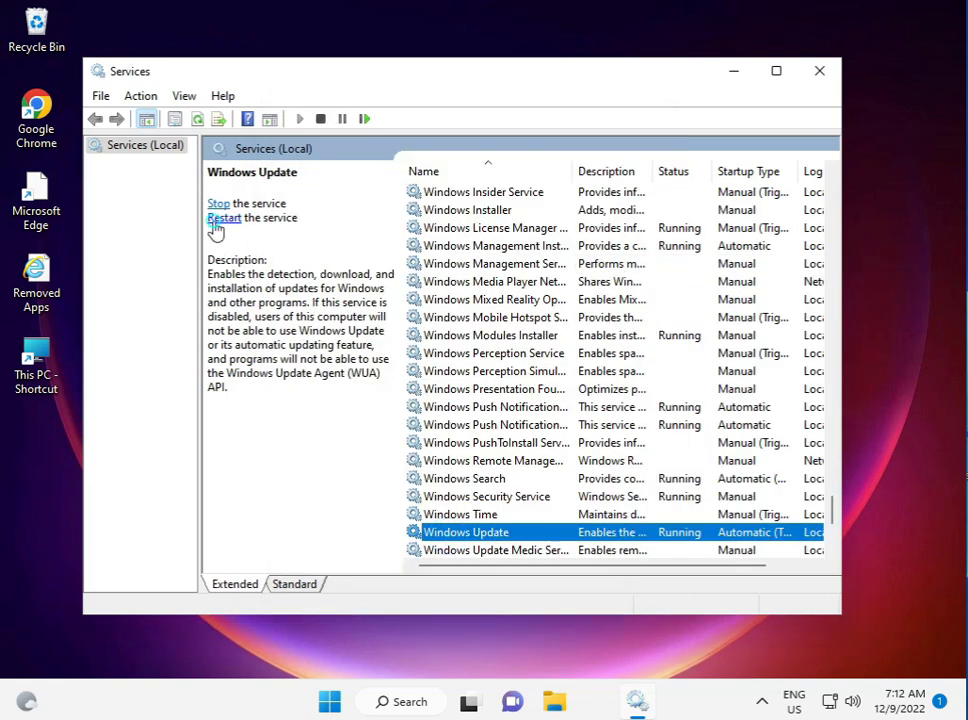
click(224, 218)
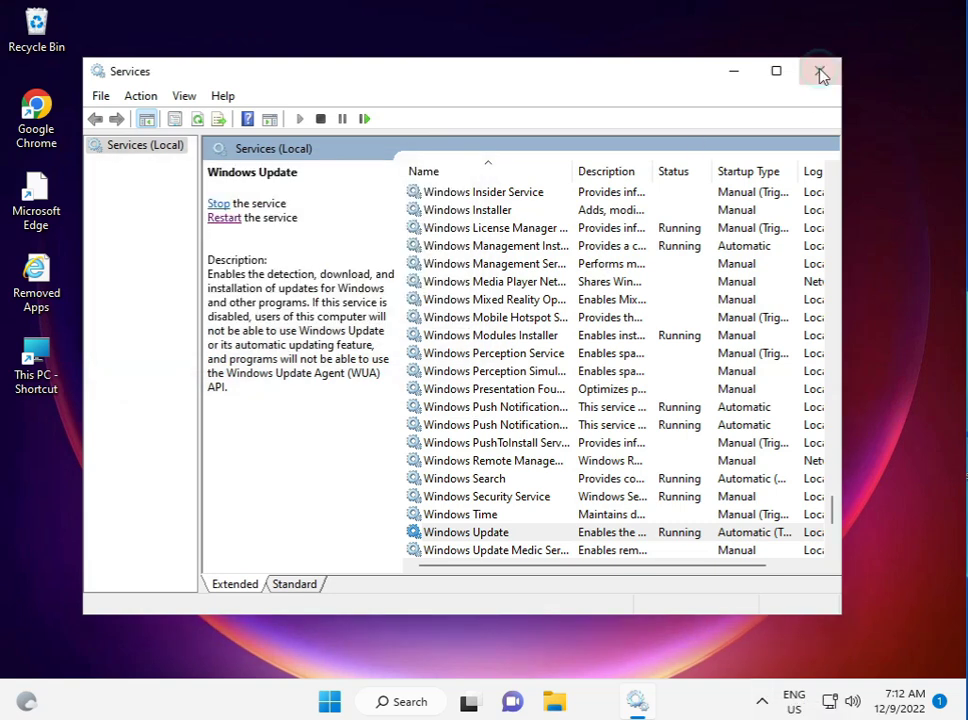
click(820, 72)
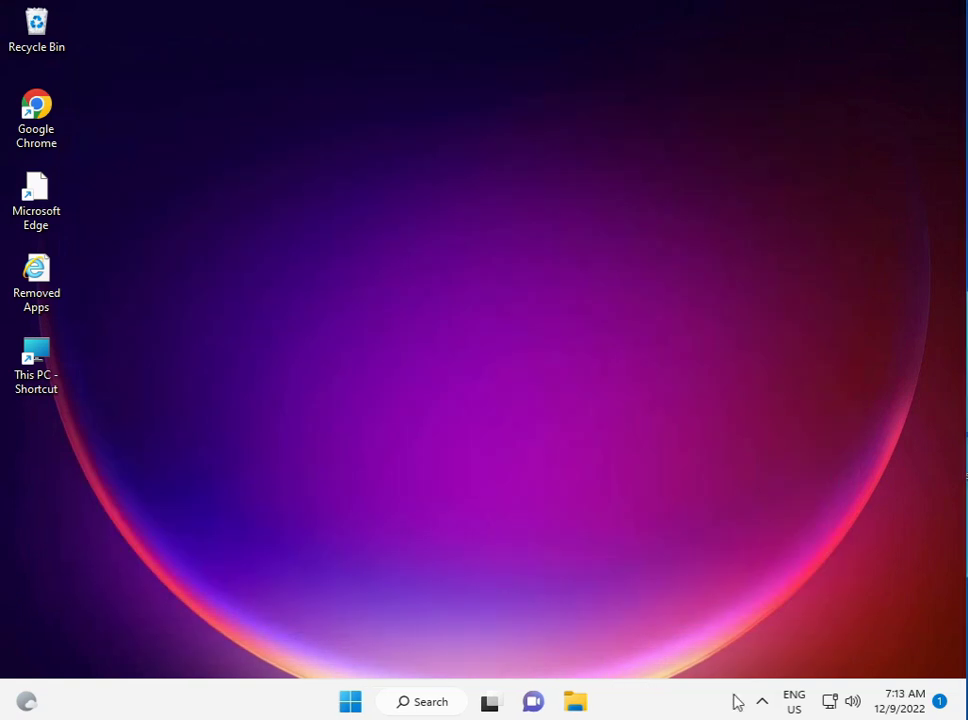
click(760, 700)
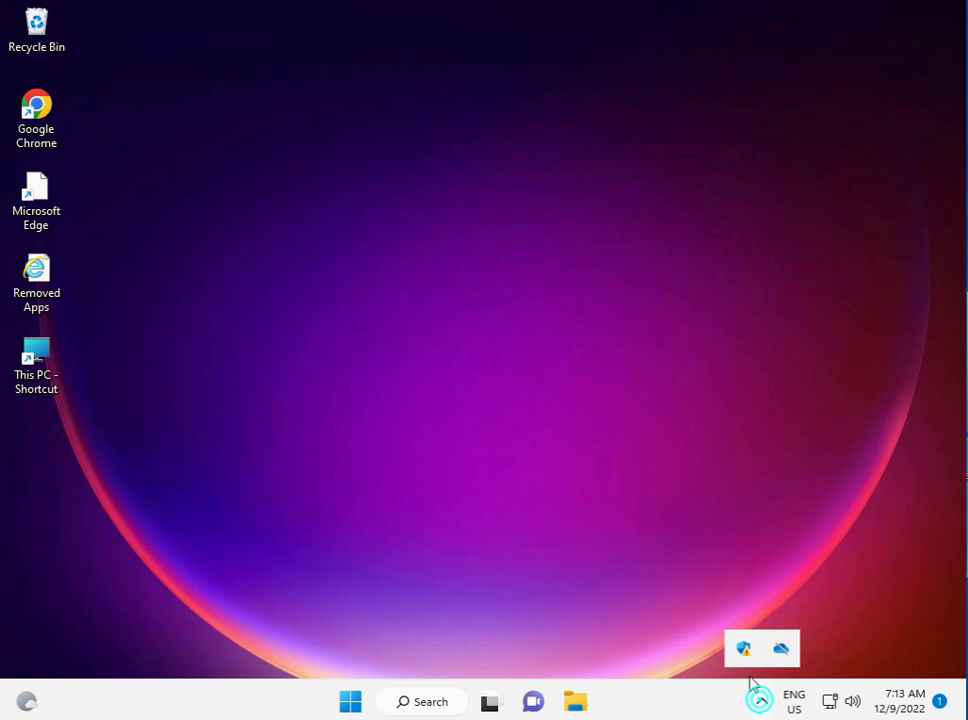
mouse_move(744, 648)
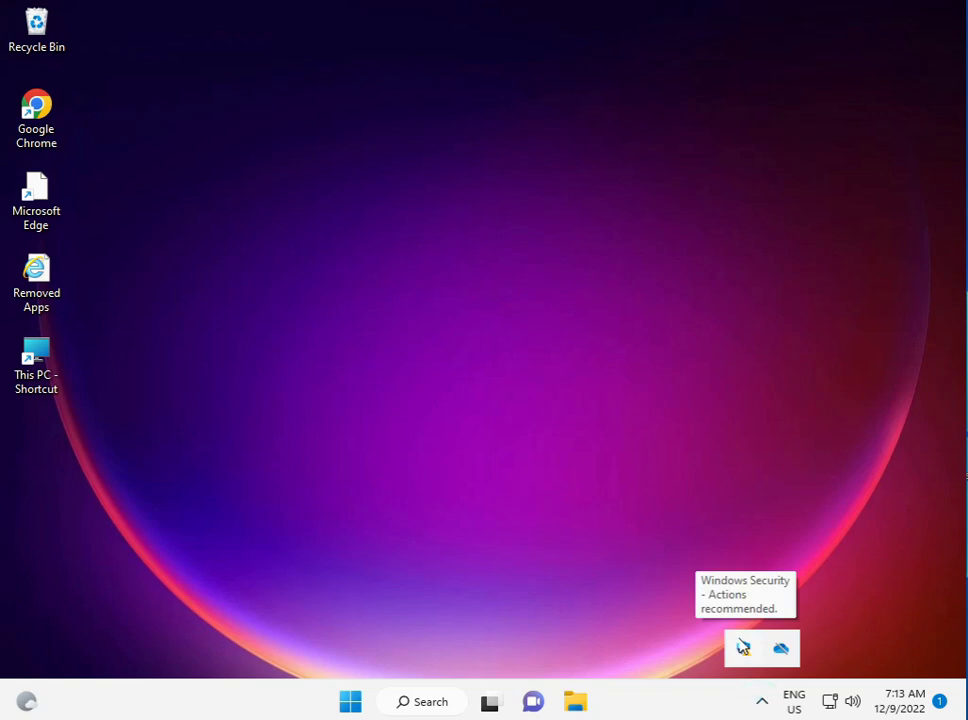
mouse_move(716, 668)
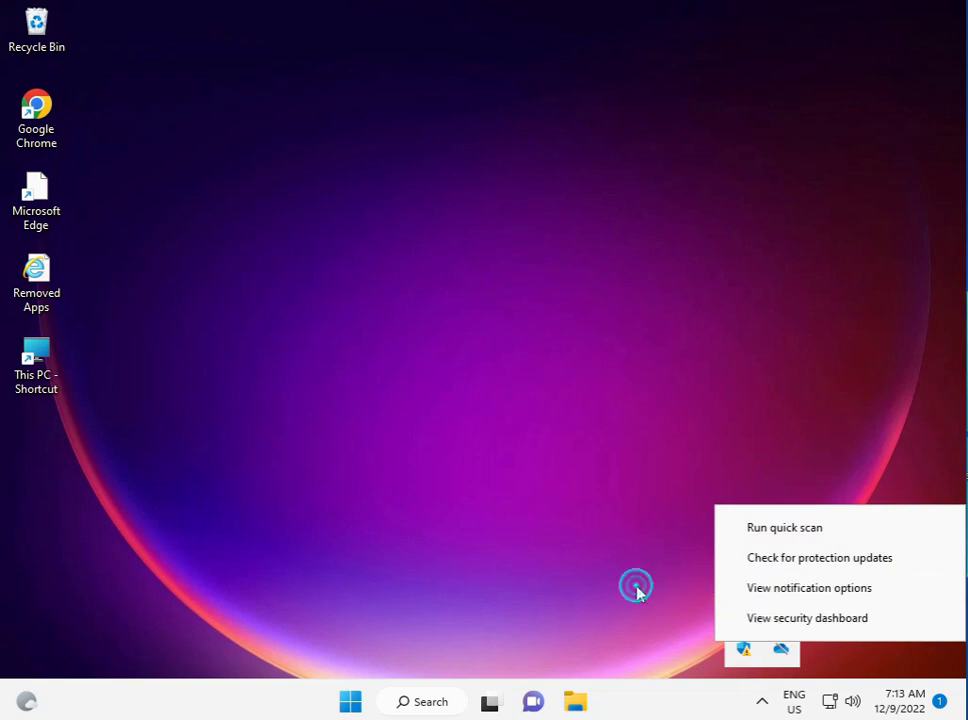
click(636, 584)
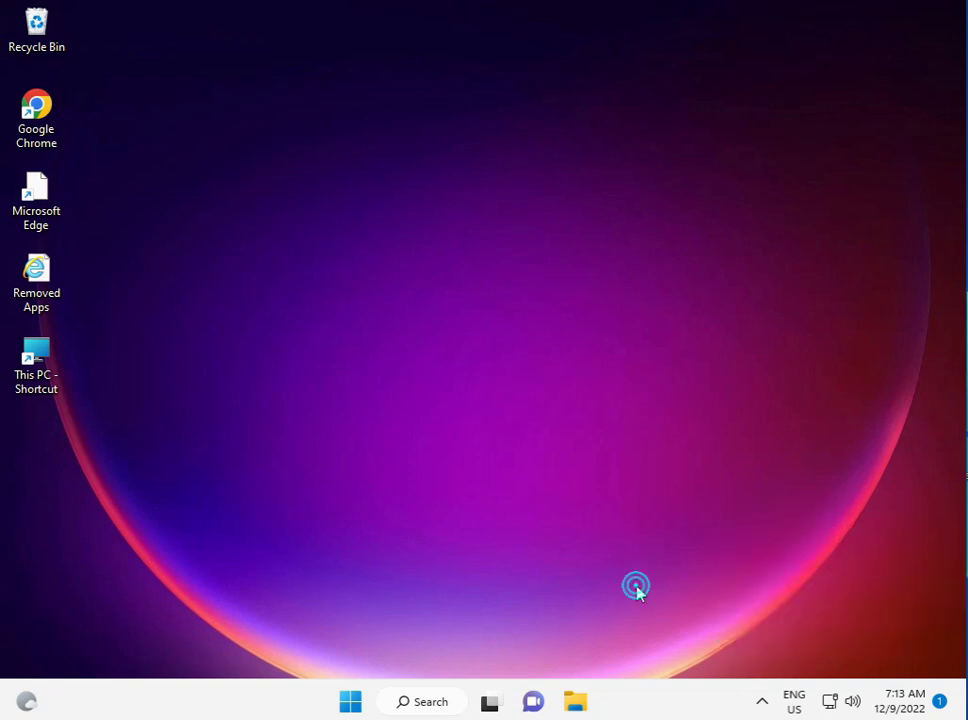
click(636, 586)
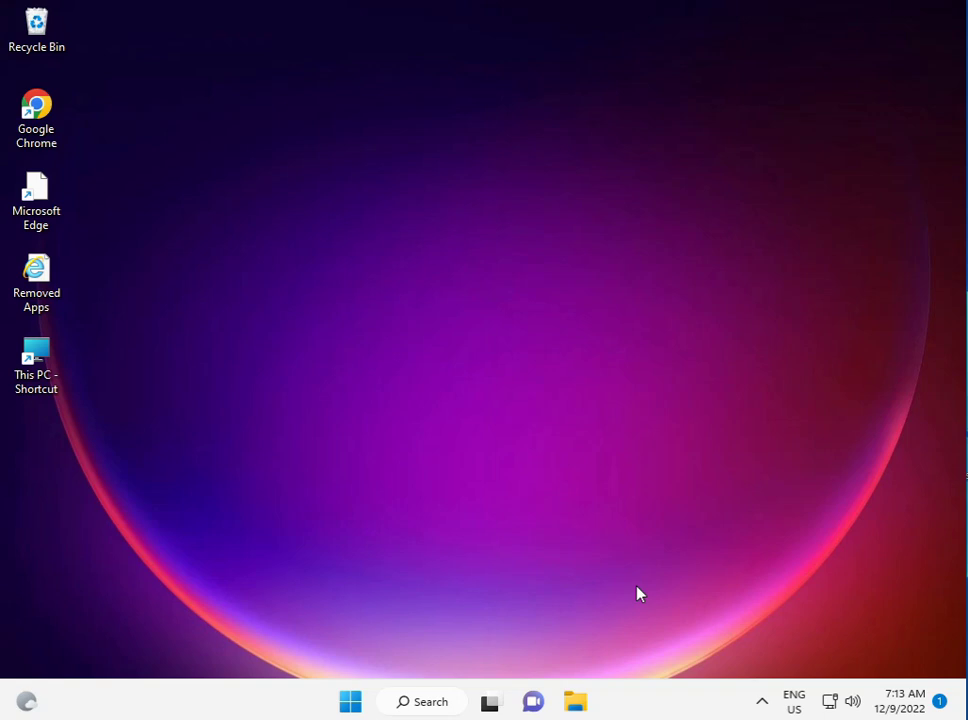
click(36, 360)
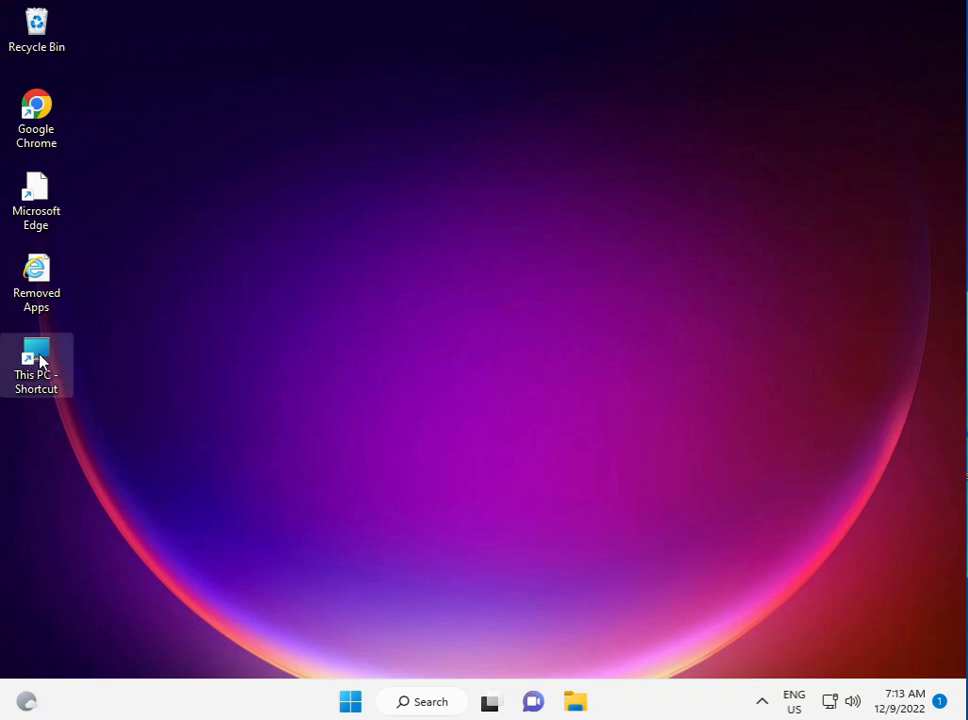
click(348, 700)
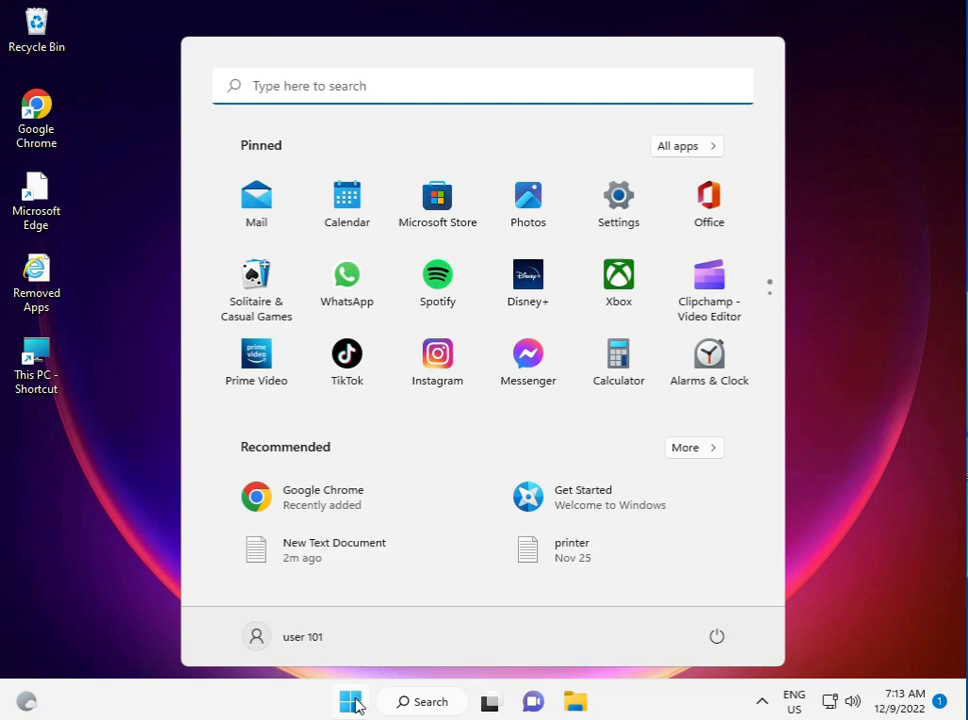
- Launch Control Panel from Start and keep its view grouped by Category
text(control Panel)
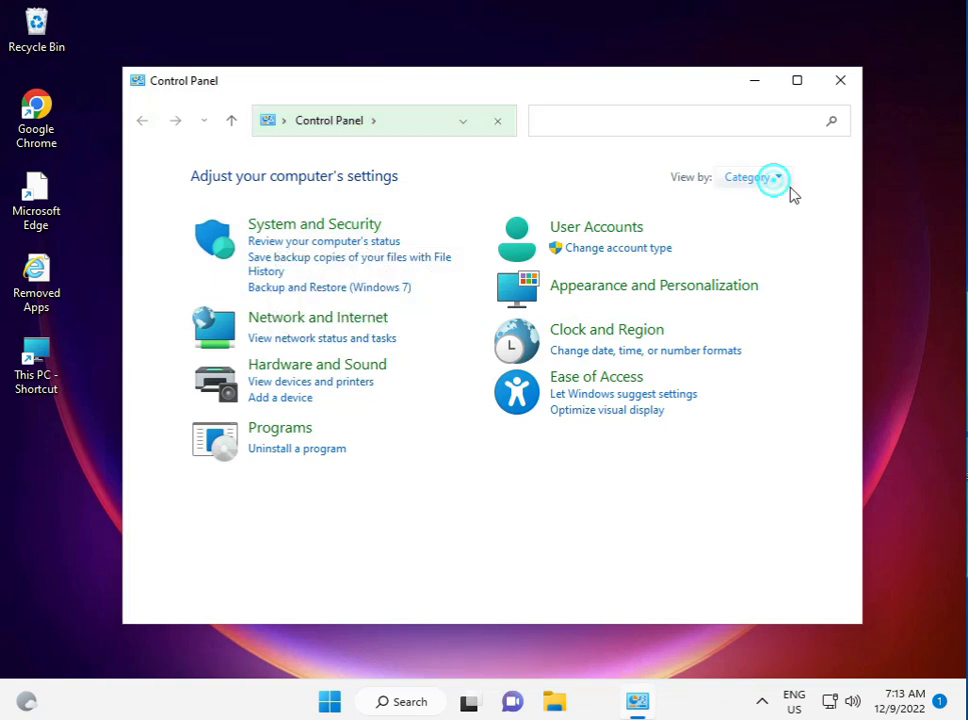
click(752, 176)
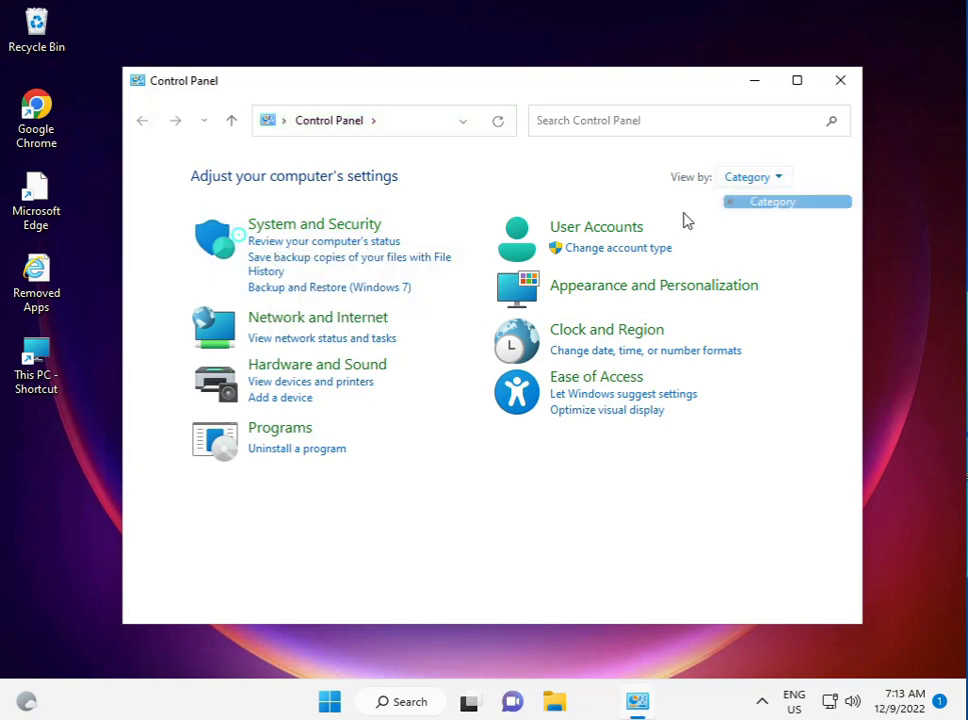
click(314, 224)
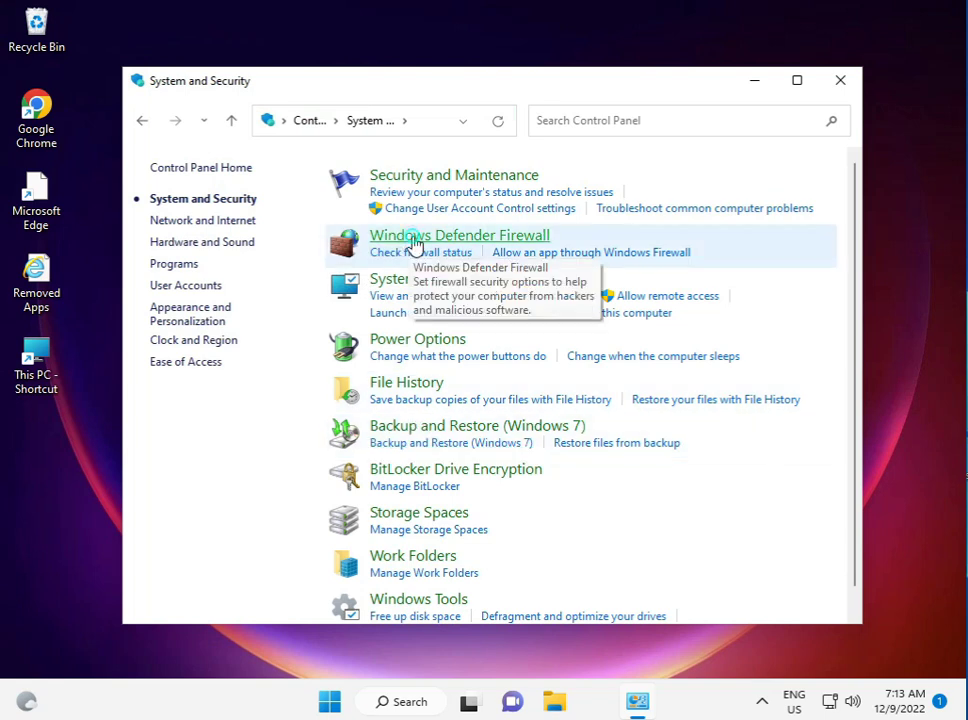
- Turn Windows Defender Firewall off for both private and public networks and confirm with OK
click(460, 234)
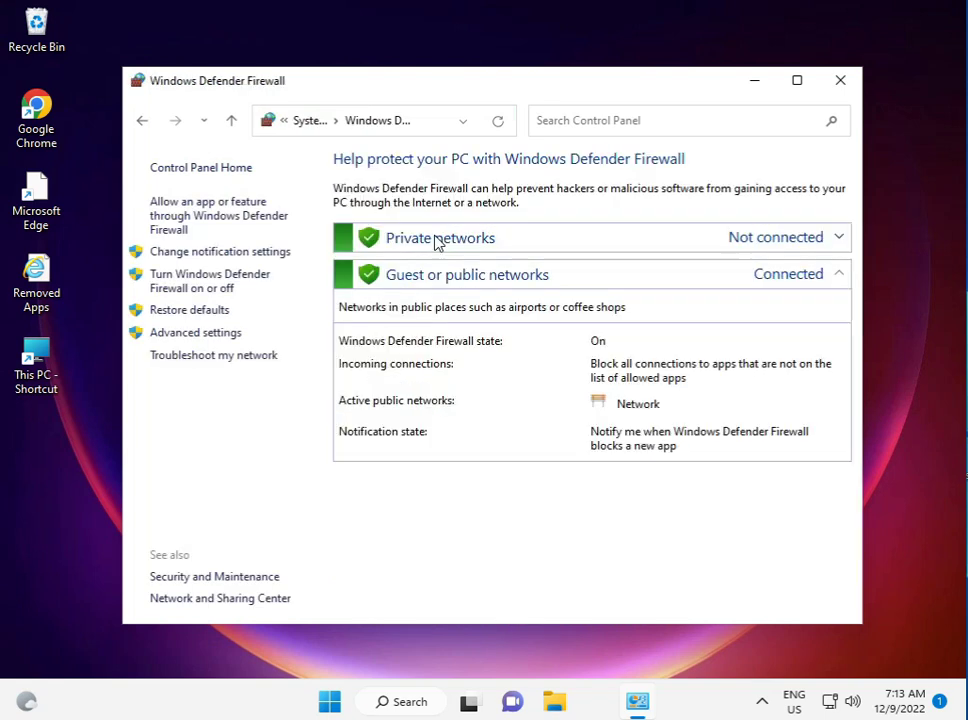
mouse_move(204, 288)
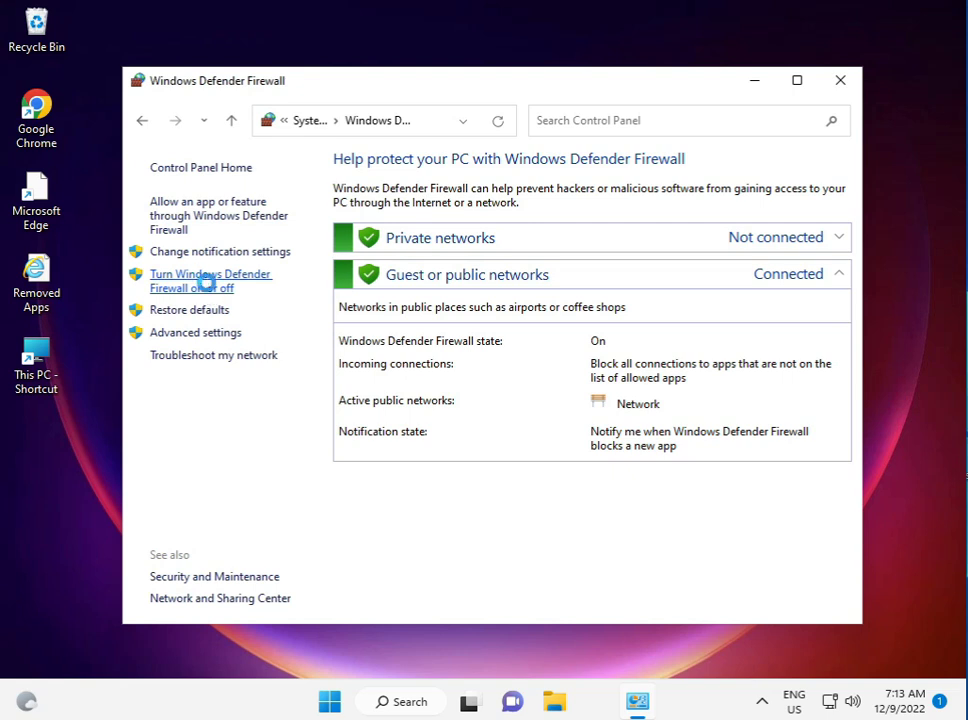
click(210, 280)
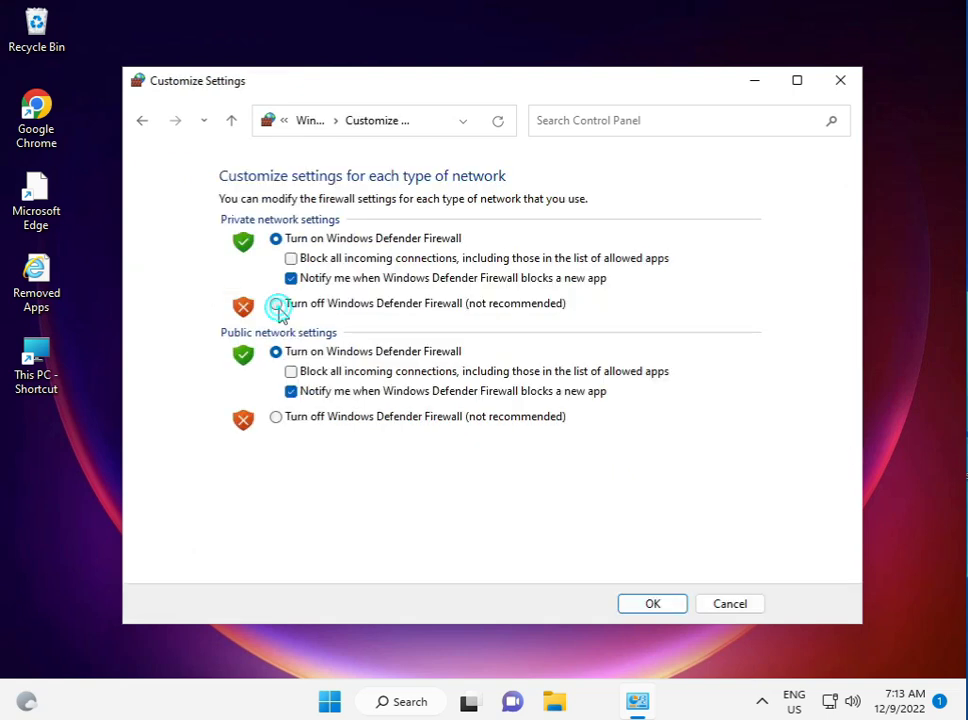
click(276, 416)
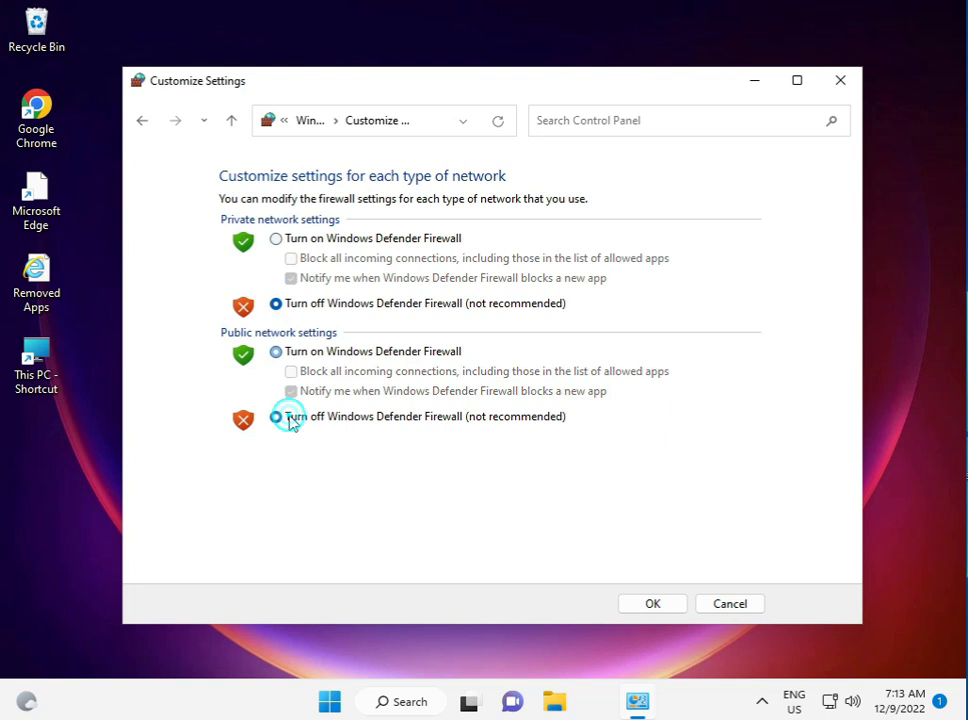
click(276, 416)
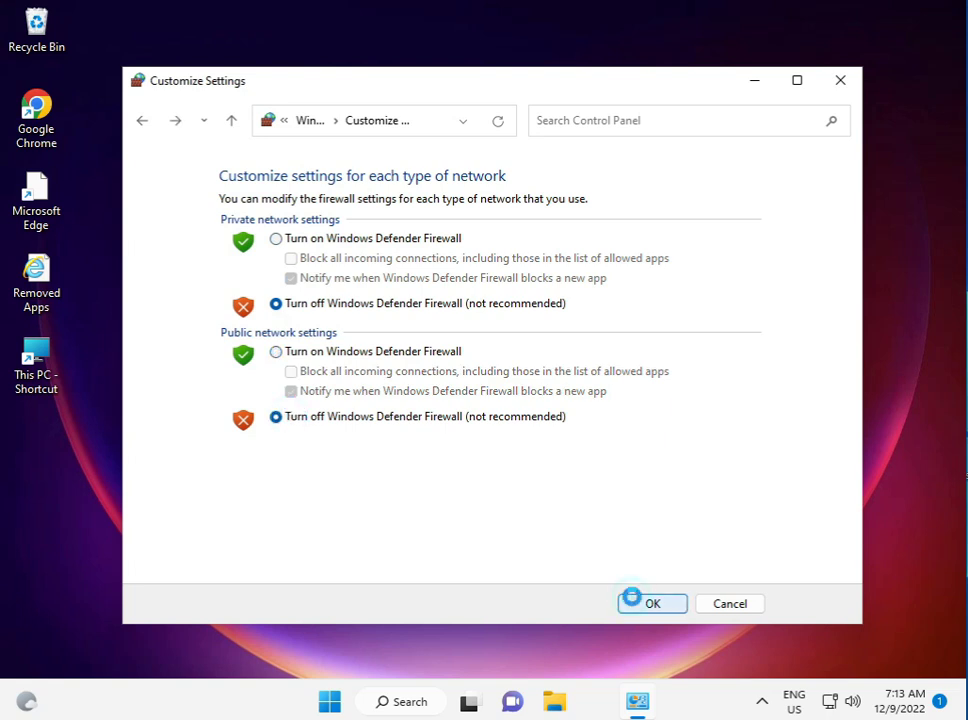
click(652, 604)
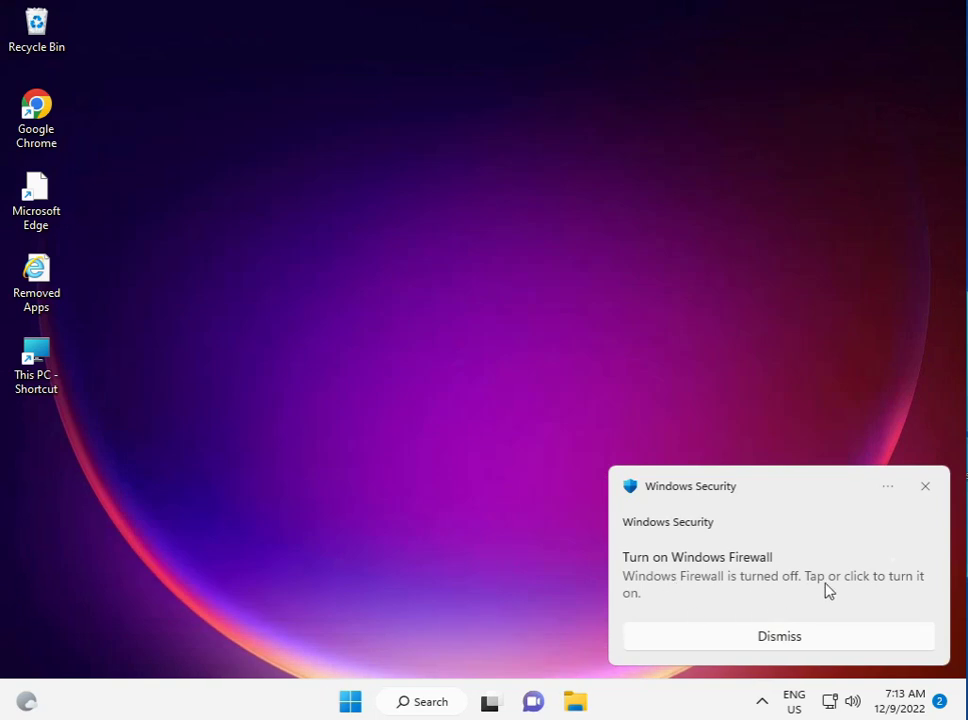
mouse_move(924, 490)
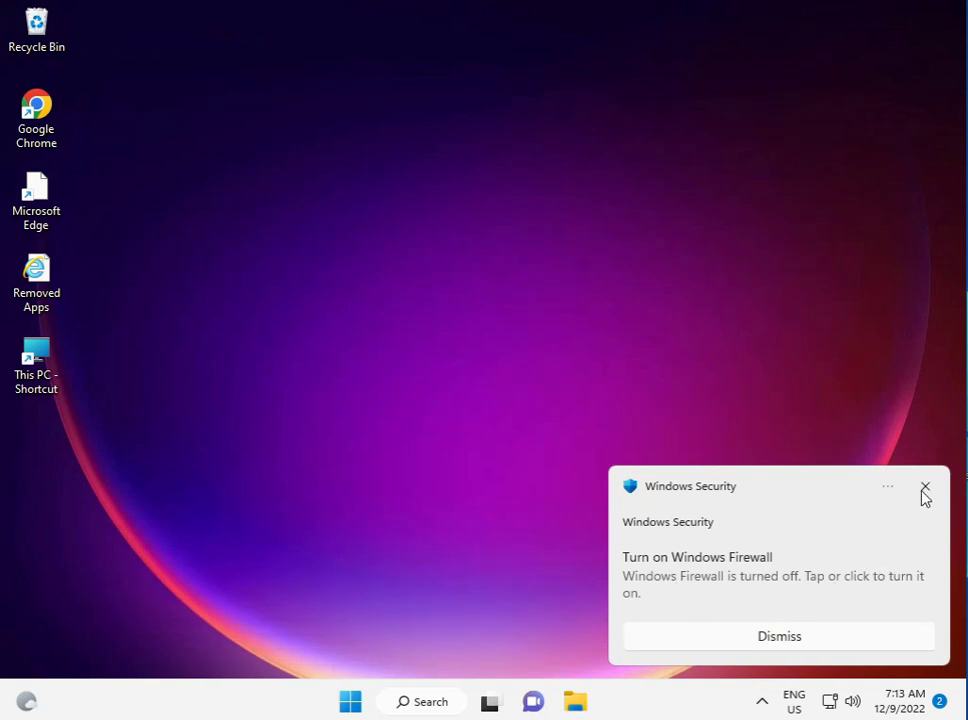
- Dismiss the Windows Security notice warning that the firewall is off
click(924, 488)
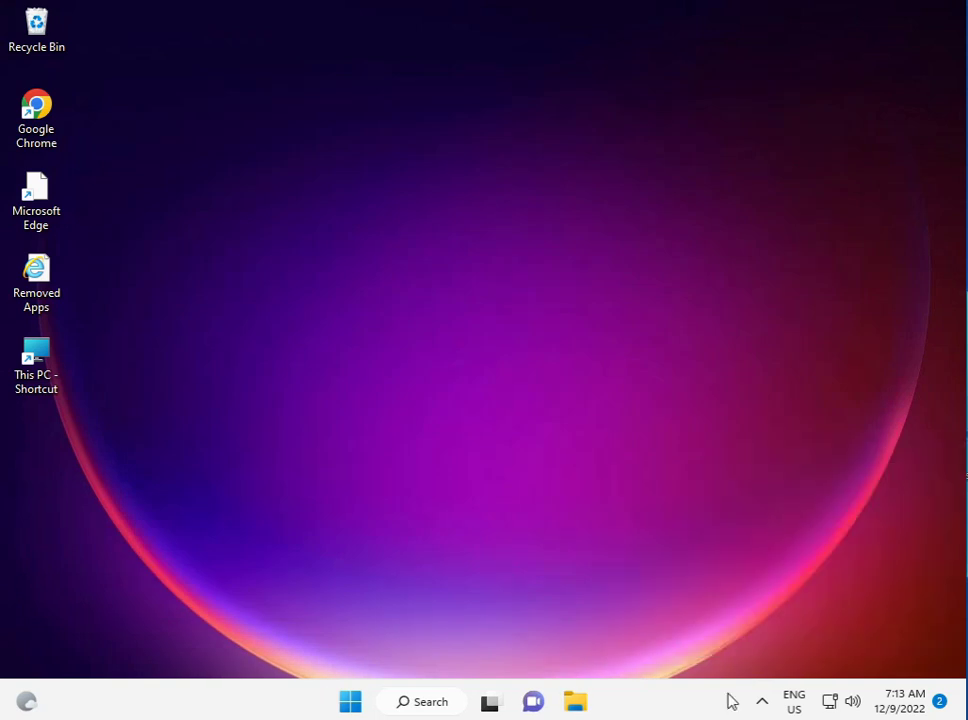
mouse_move(8, 454)
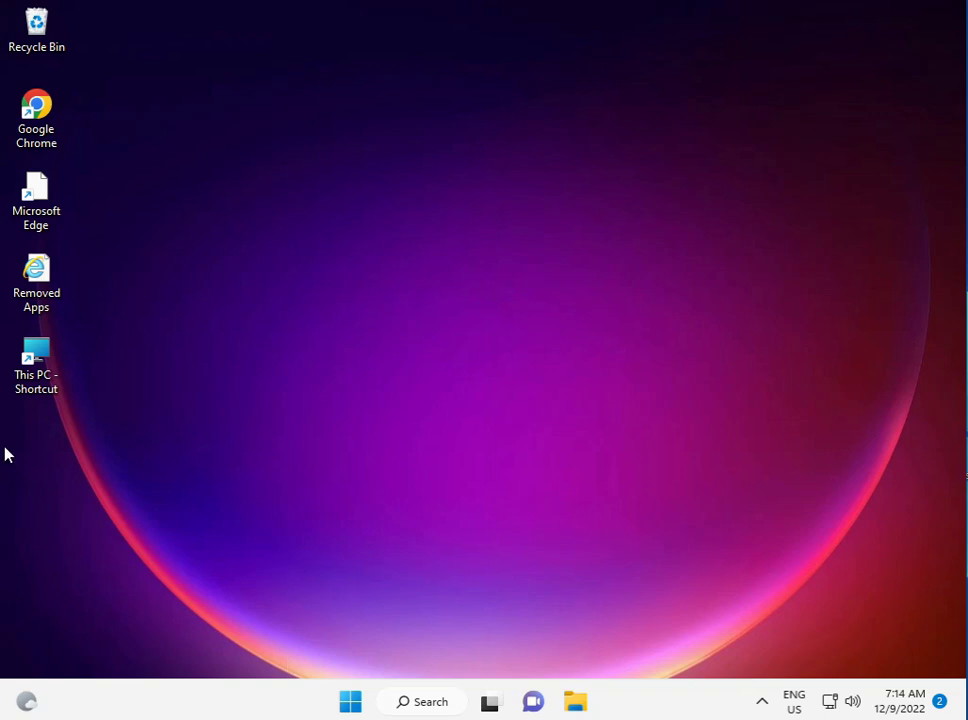
mouse_move(36, 104)
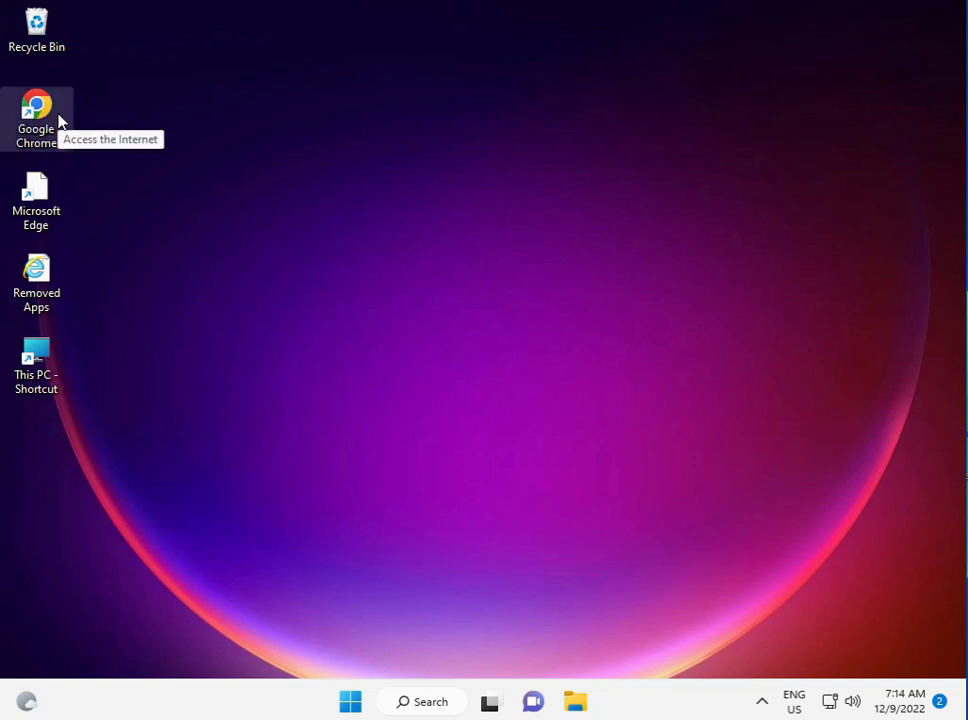
- Launch Chrome, search Google for 'microsoft catalog', and open the Microsoft Update Catalog result
double_click(36, 114)
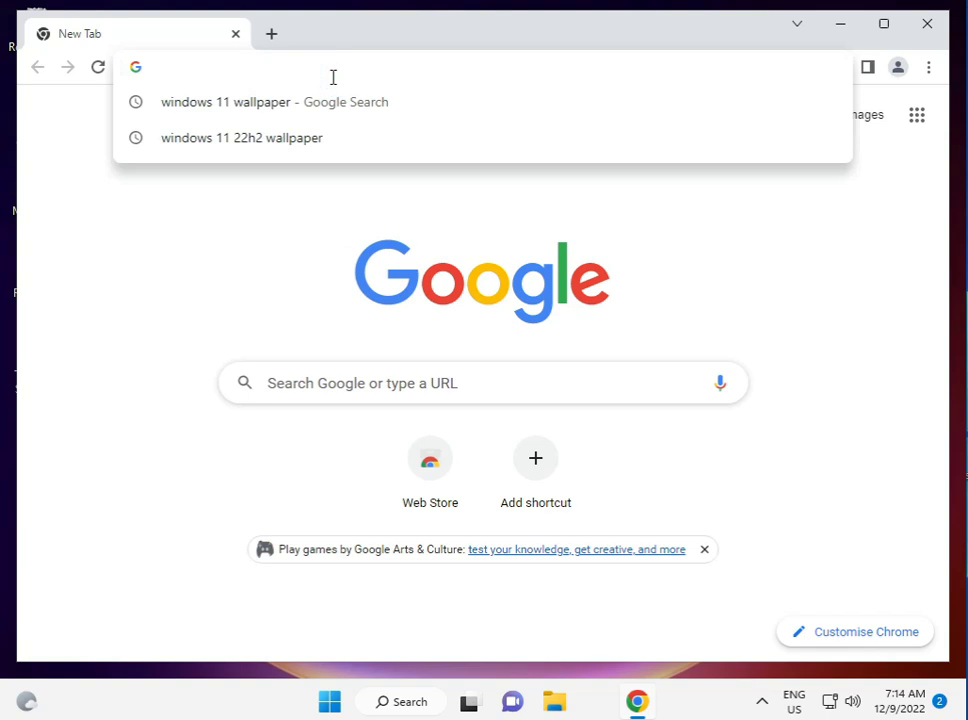
text(m)
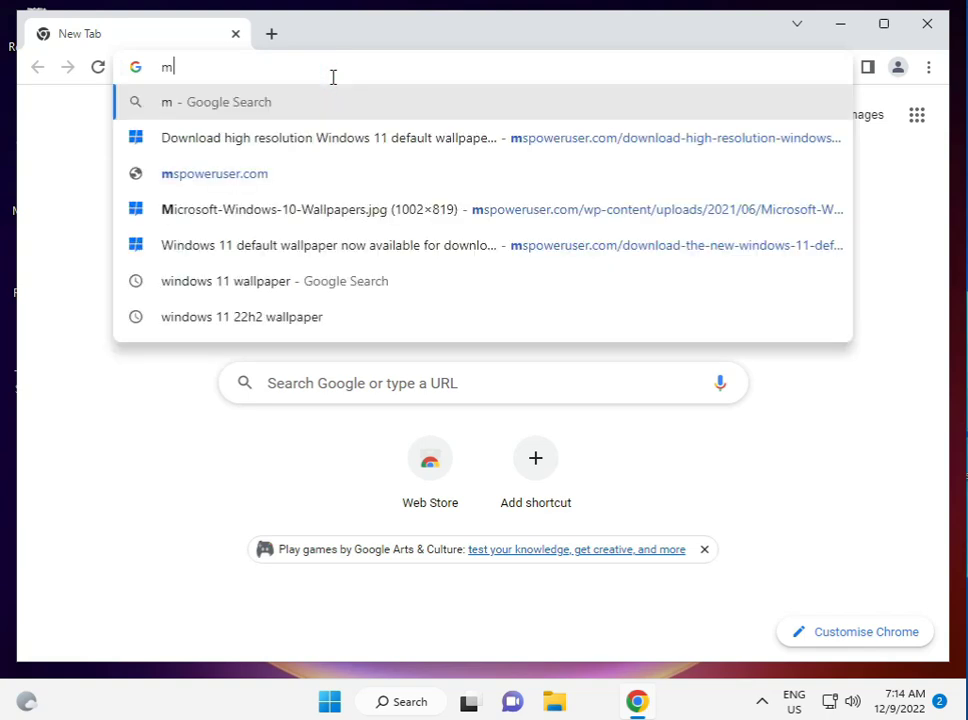
text(icrosoft+catalog&oq=microsoft+catalog&aqs=chrome..69i57j0i131i433i512j0i51)
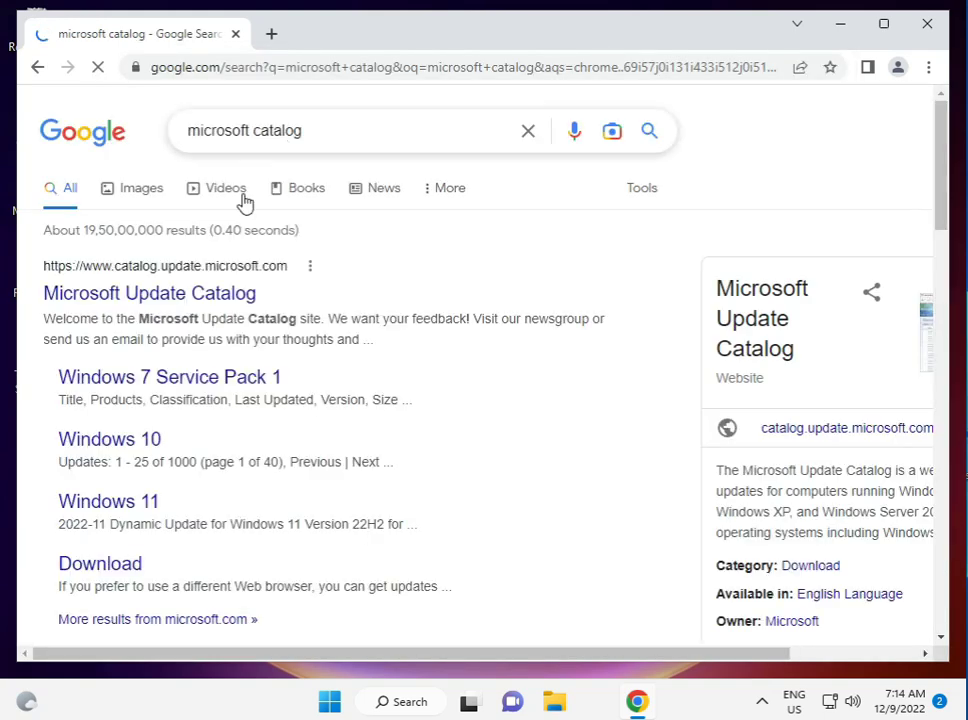
click(148, 292)
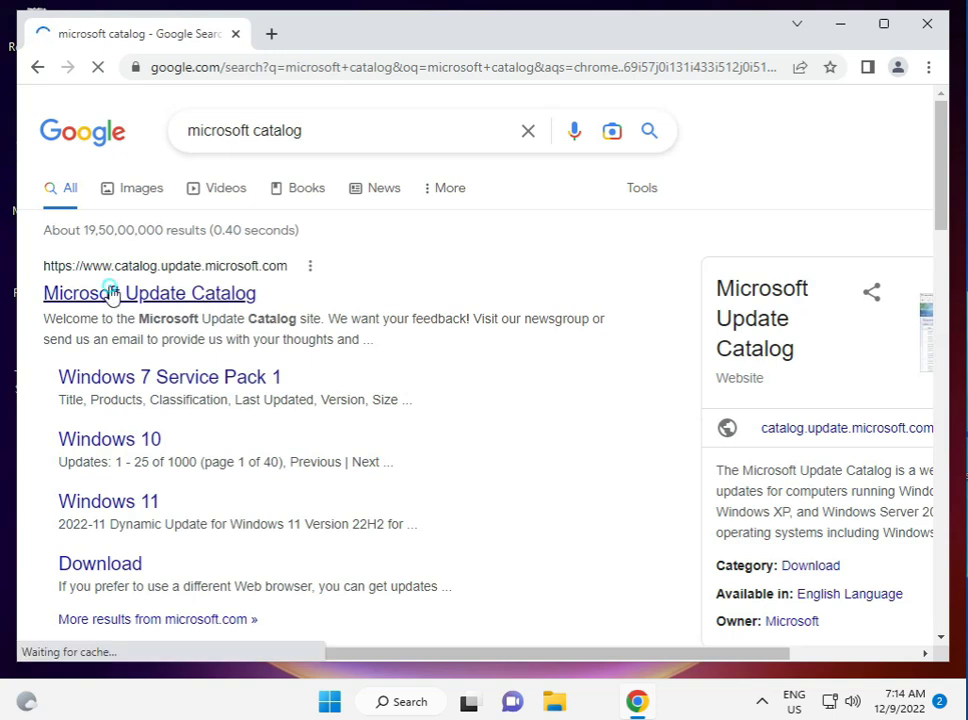
click(148, 292)
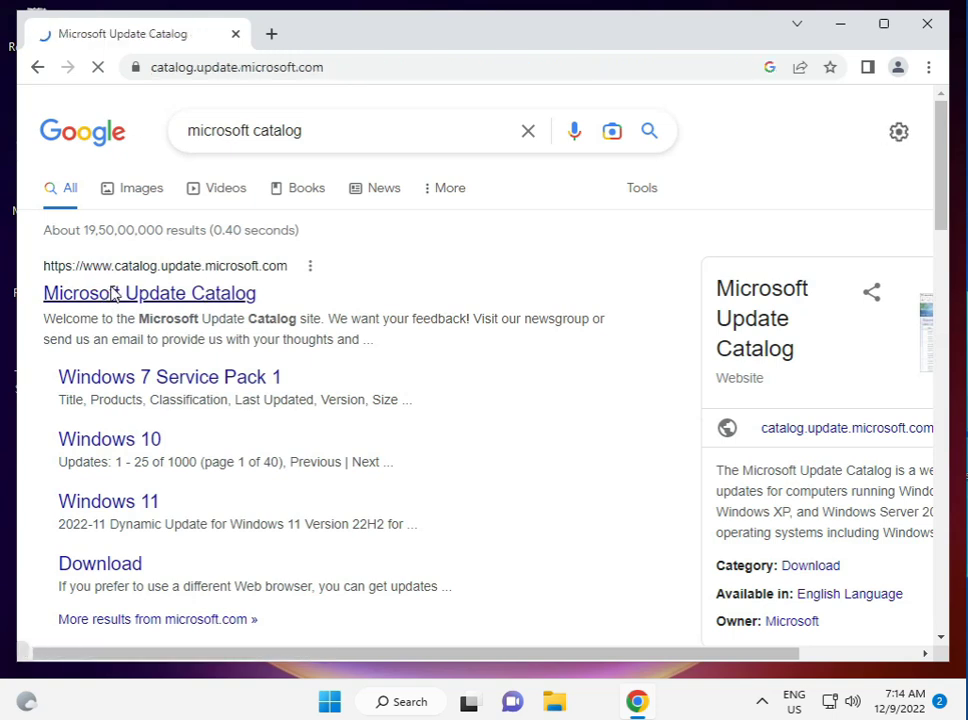
click(148, 292)
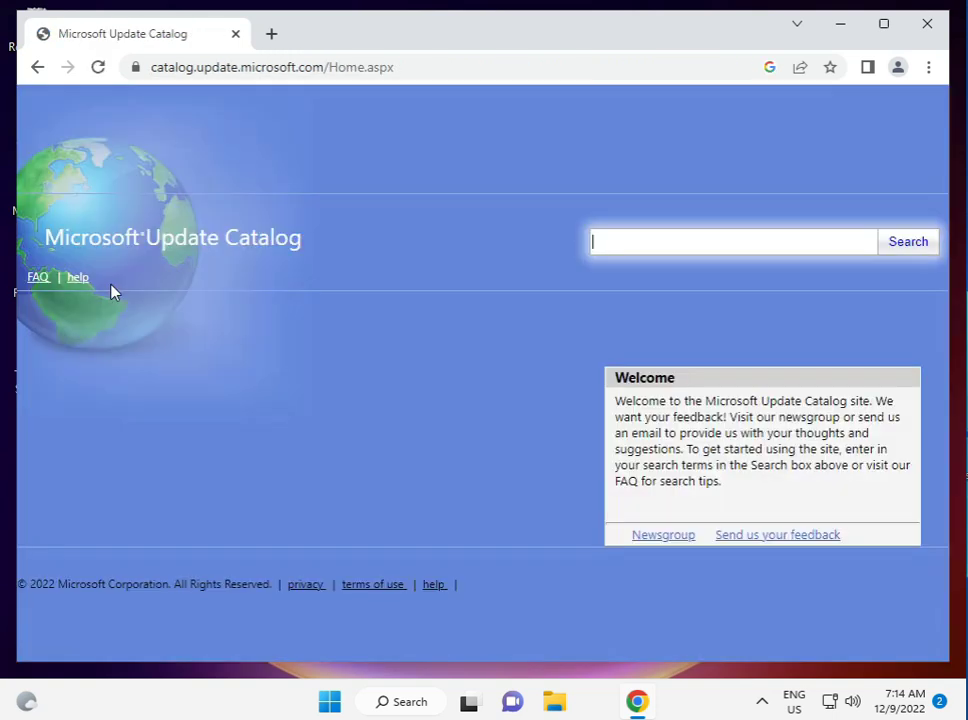
click(732, 240)
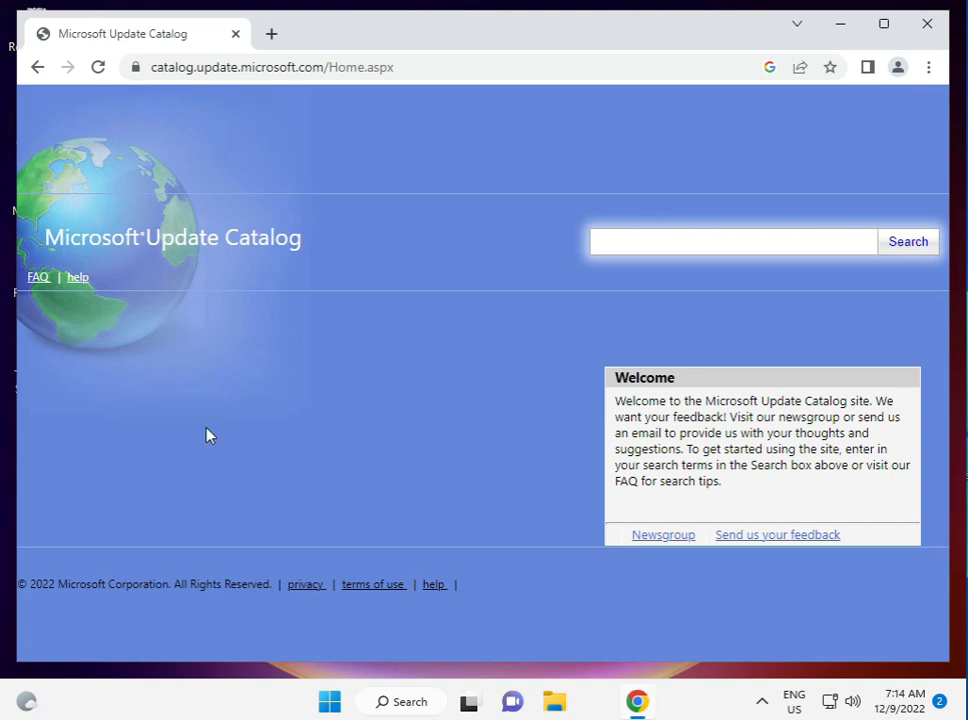
mouse_move(408, 444)
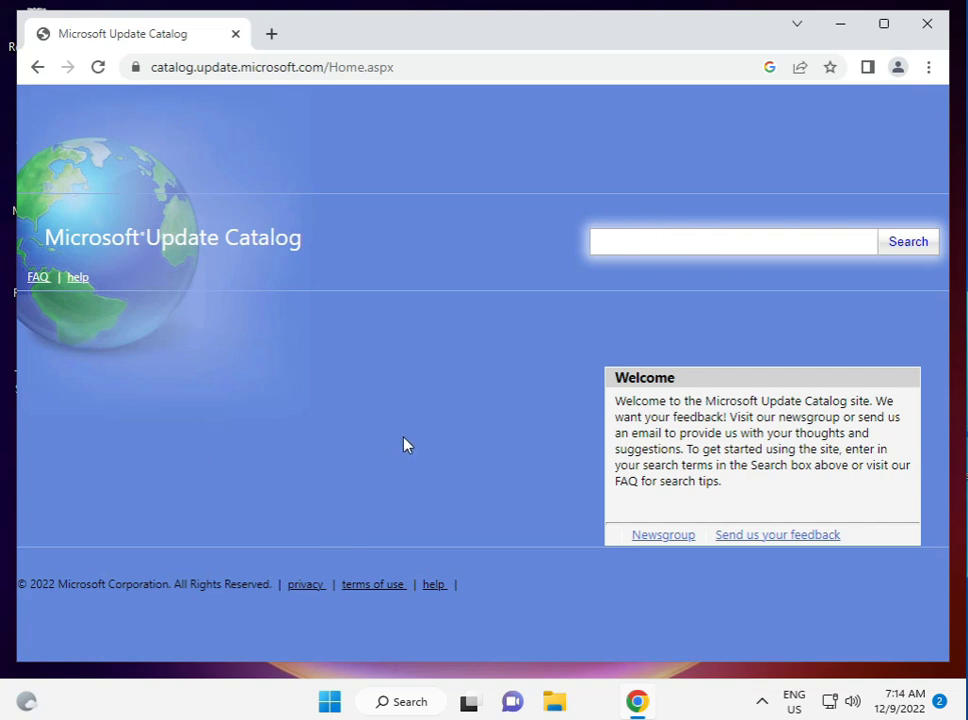
click(732, 240)
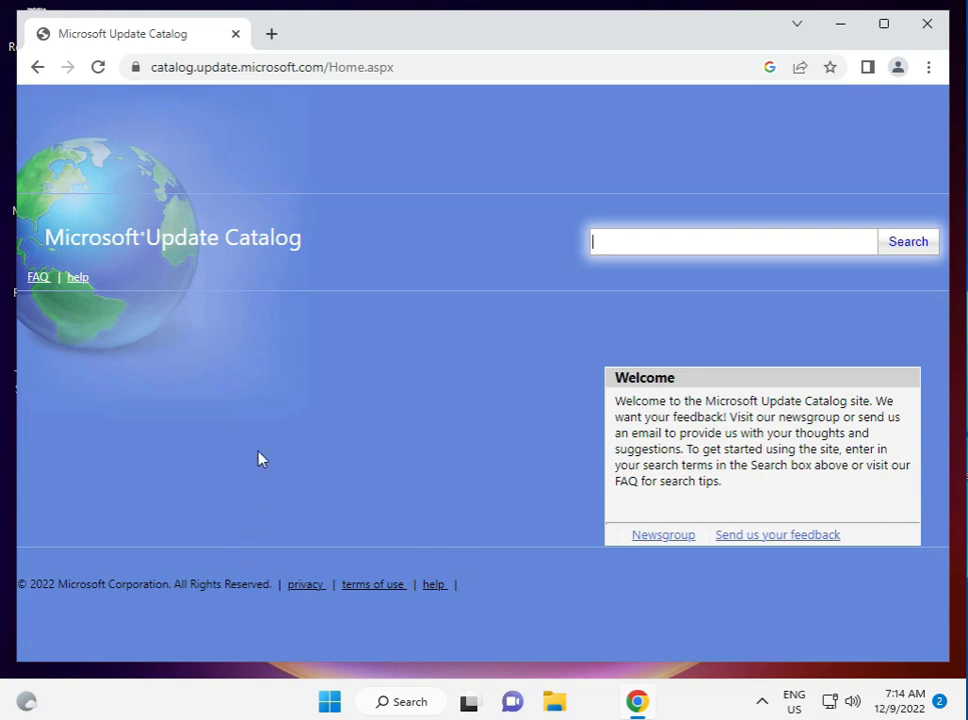
mouse_move(200, 112)
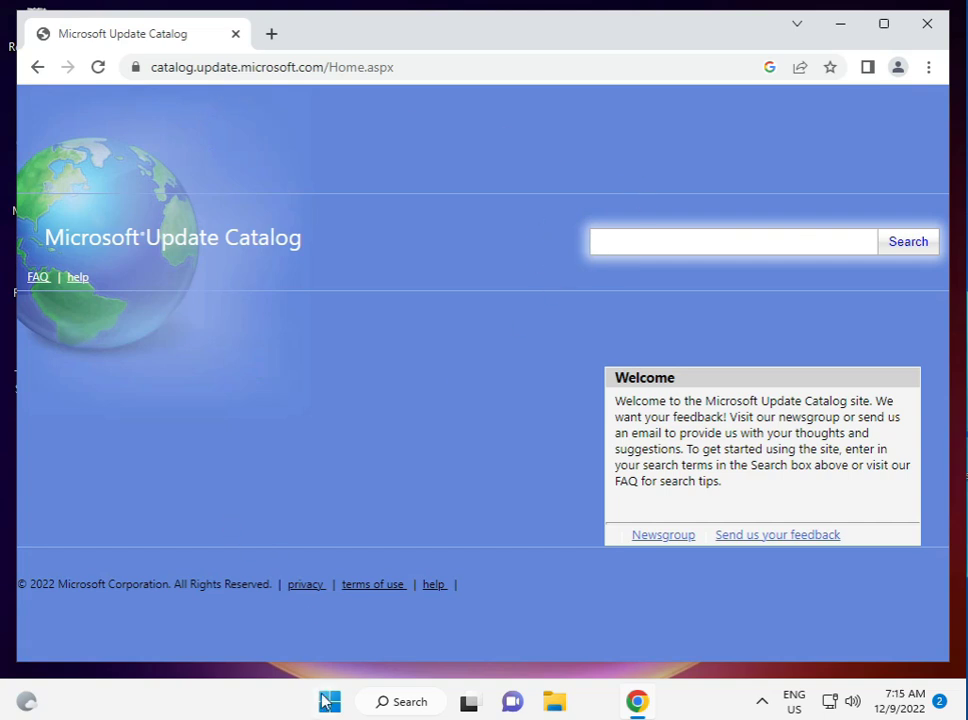
click(328, 700)
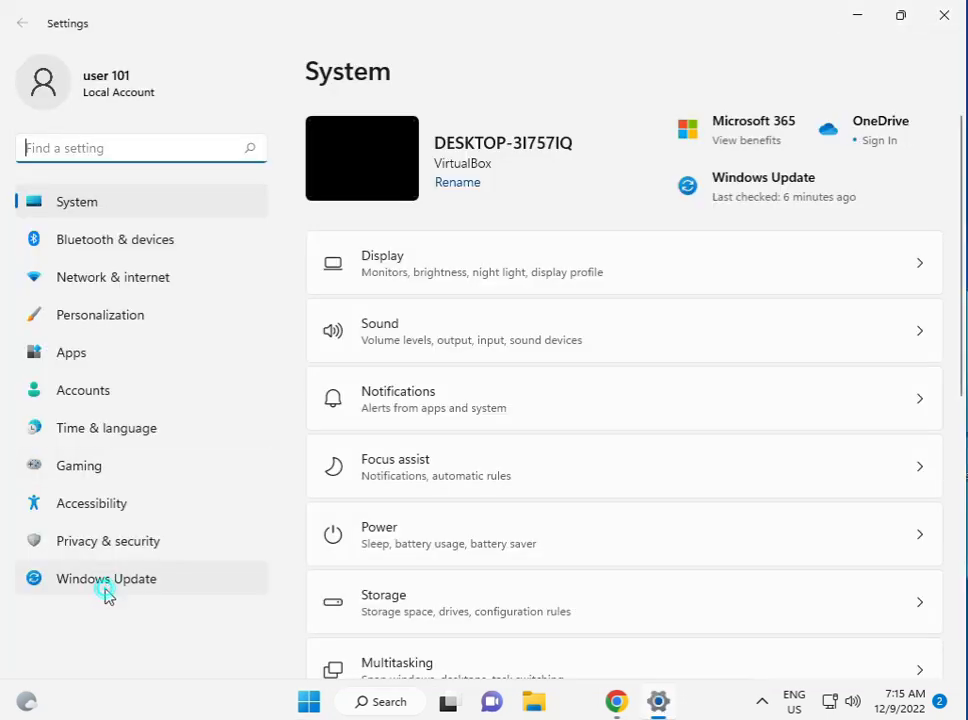
- On the Windows Update page, start Download & install of the 2022-11 cumulative update KB5019157
click(106, 578)
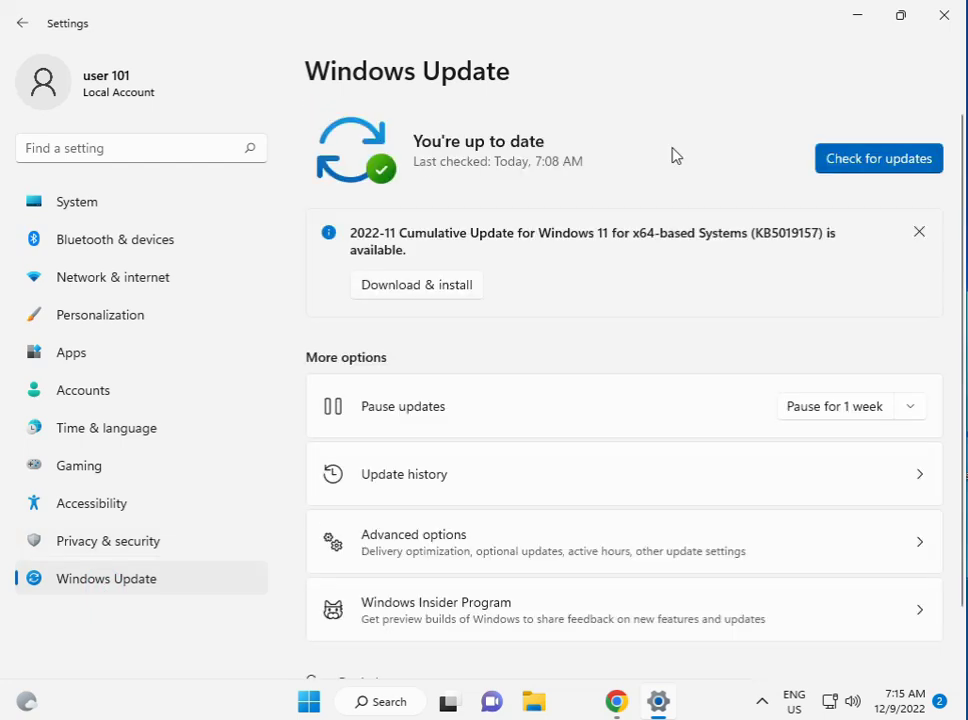
click(416, 284)
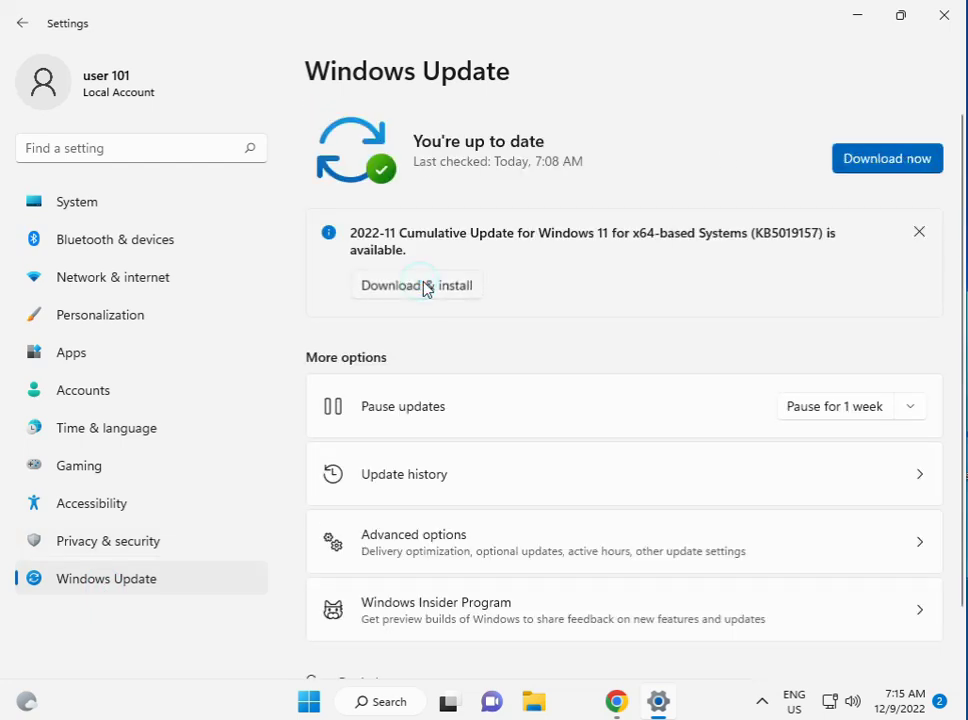
click(388, 284)
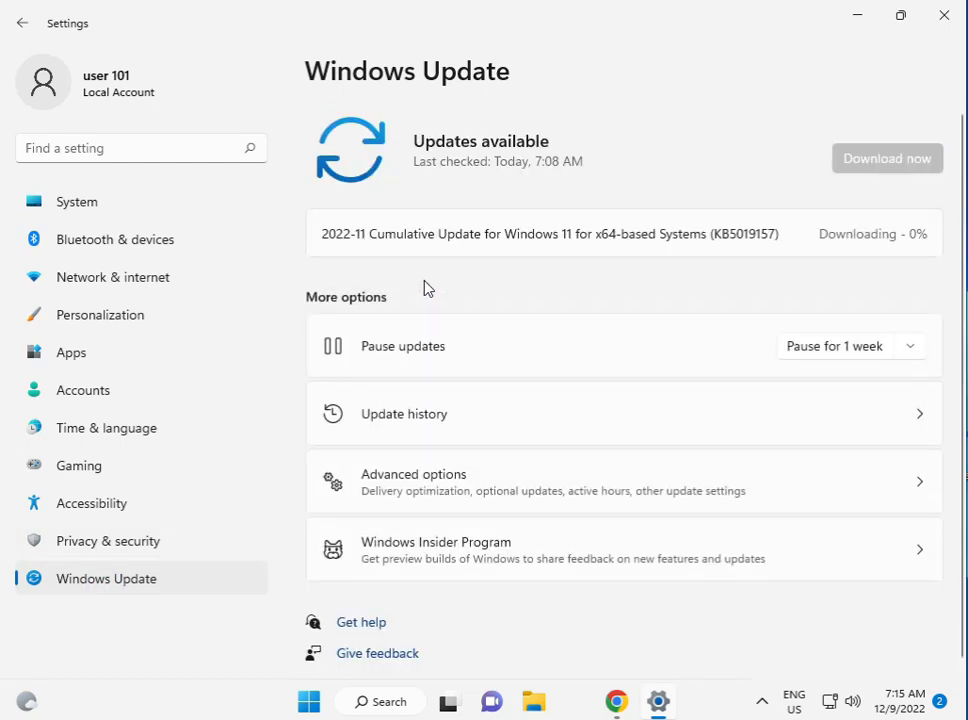